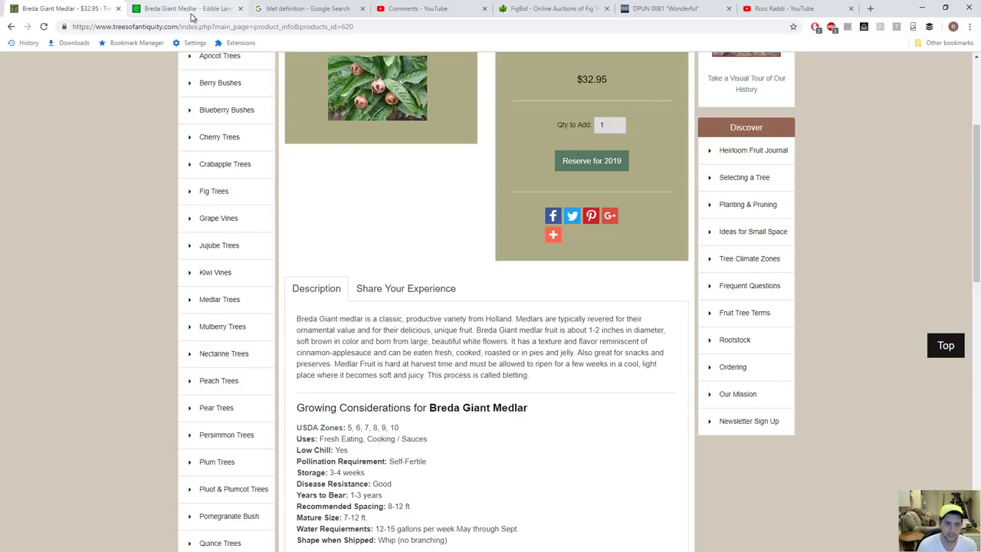
Bring forward the Edible Landscaping Breda Giant Medlar page.
{"action": "left_click", "coordinate": [187, 10]}
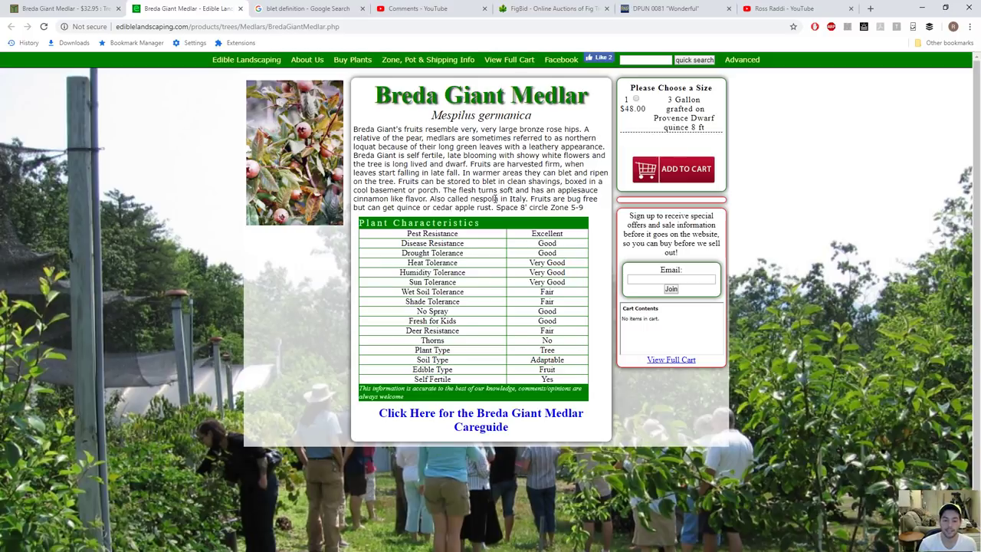
{"action": "mouse_move", "coordinate": [314, 99]}
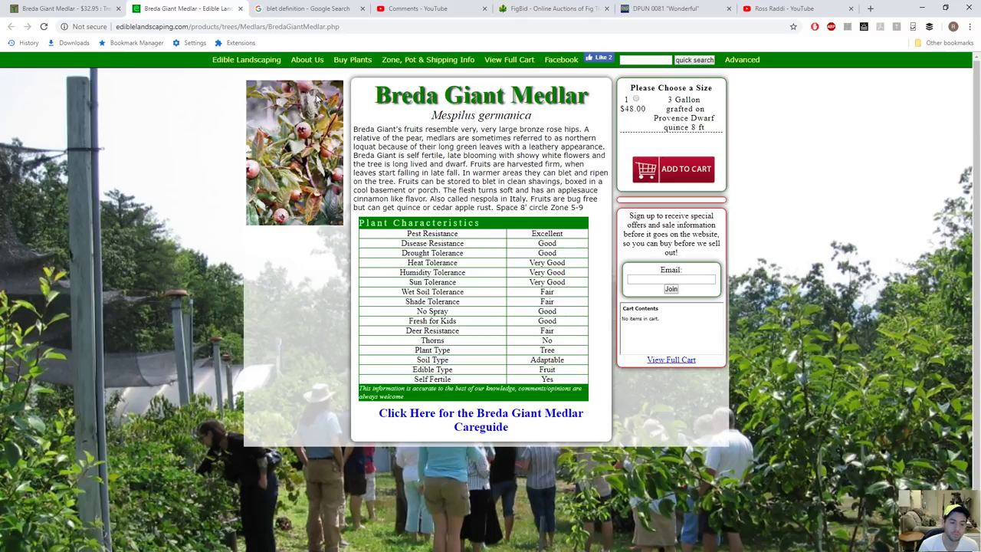
Show the Google results for 'blet definition' with its dictionary snippet.
{"action": "left_click", "coordinate": [309, 10]}
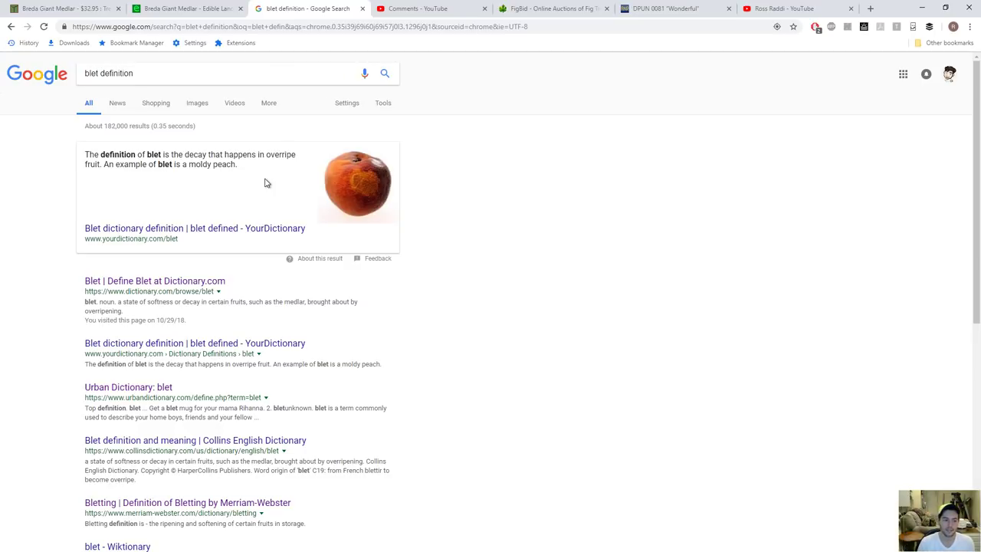
Revisit the Breda Giant Medlar page, then move to the UC Davis pomegranate PDF at DPUN 0151 'Sirenevyi'.
{"action": "left_click", "coordinate": [187, 10]}
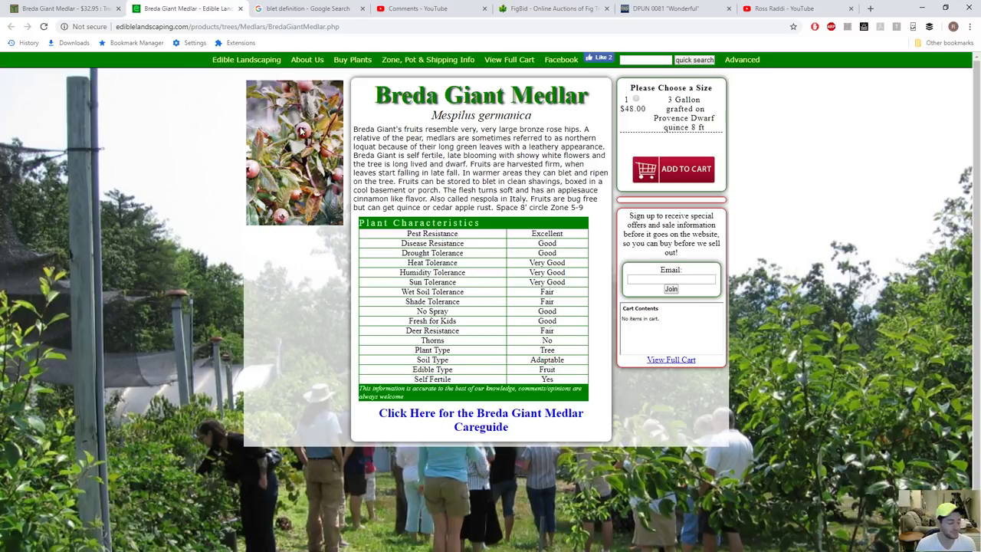
{"action": "mouse_move", "coordinate": [566, 22]}
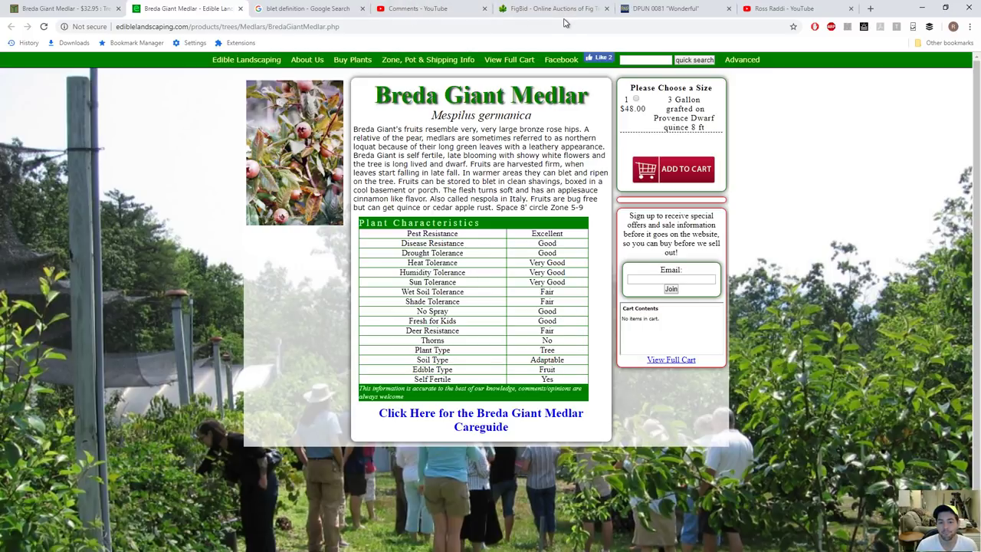
{"action": "mouse_move", "coordinate": [671, 9]}
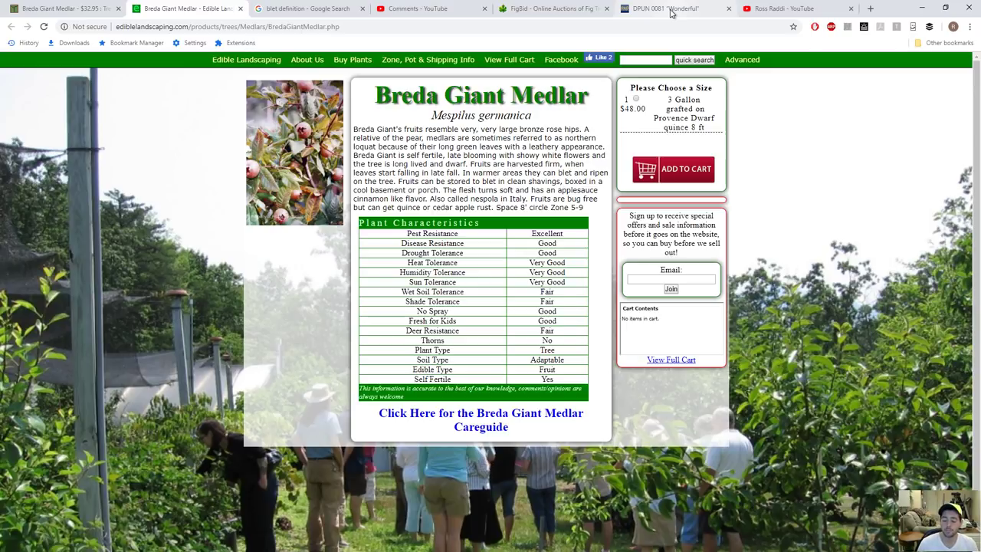
{"action": "left_click", "coordinate": [675, 10]}
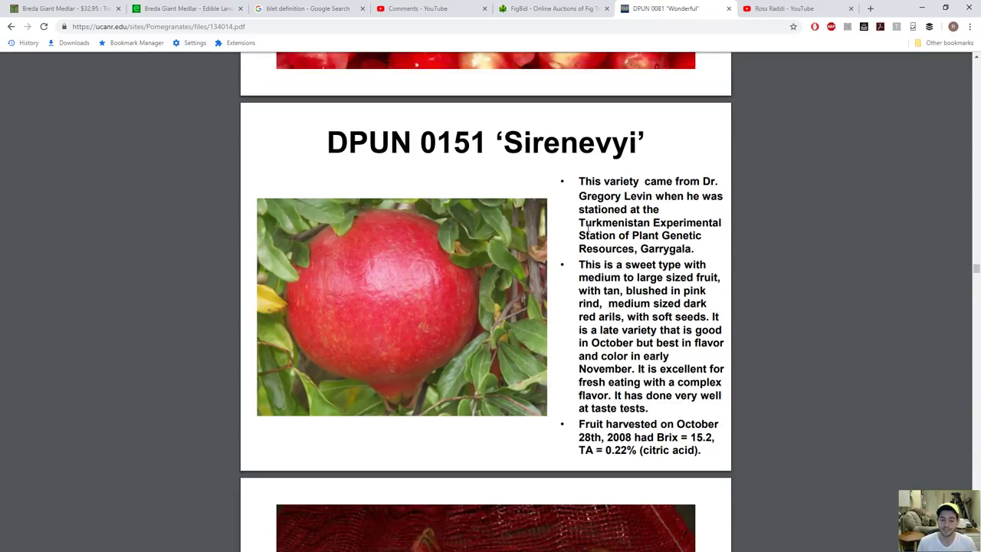
{"action": "mouse_move", "coordinate": [589, 325]}
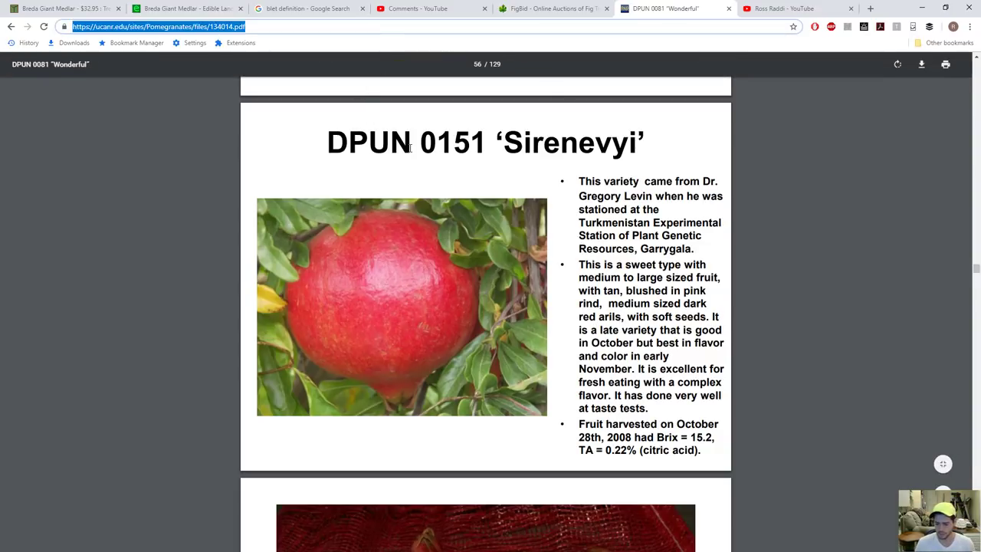
Browse the PDF from Sirenevyi down to DPUN 0015 'Parfianka', then go to the figBid marketplace.
{"action": "scroll", "scroll_direction": "up", "scroll_amount": 3}
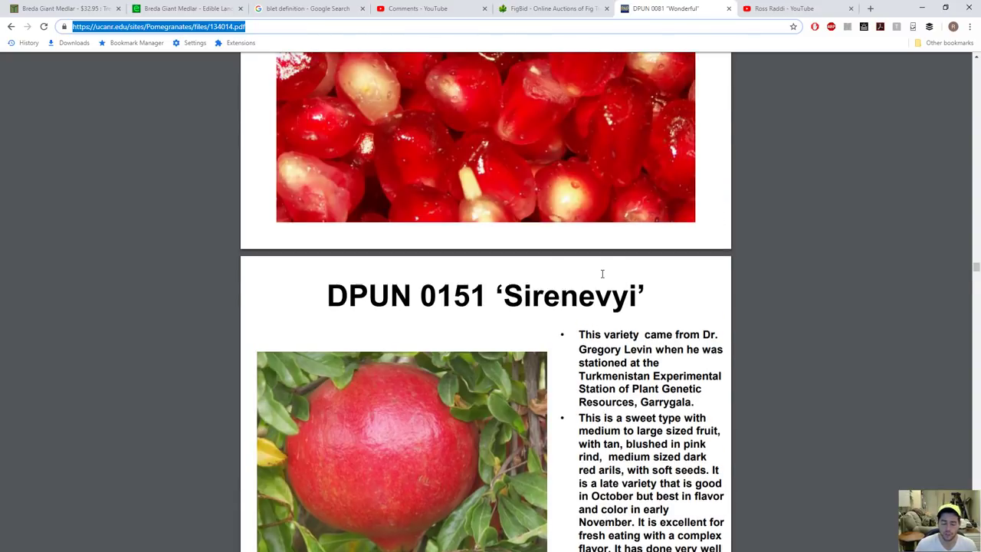
{"action": "scroll", "scroll_direction": "down", "scroll_amount": 3}
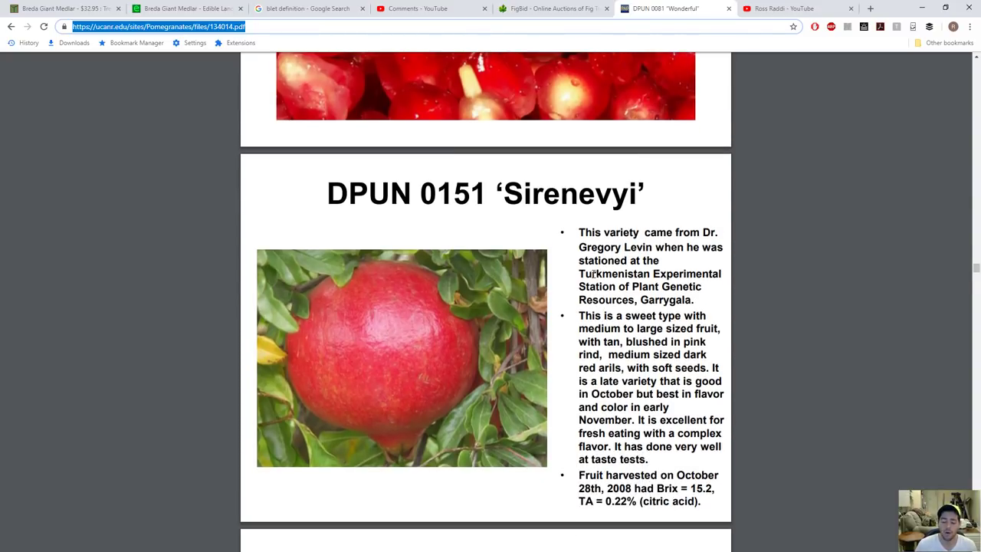
{"action": "scroll", "scroll_direction": "up", "scroll_amount": 3}
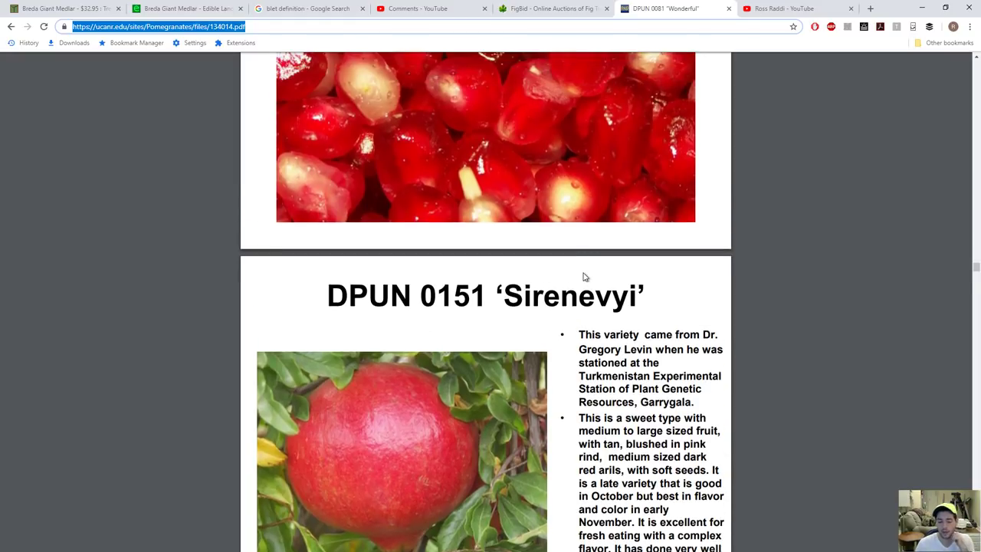
{"action": "mouse_move", "coordinate": [581, 276]}
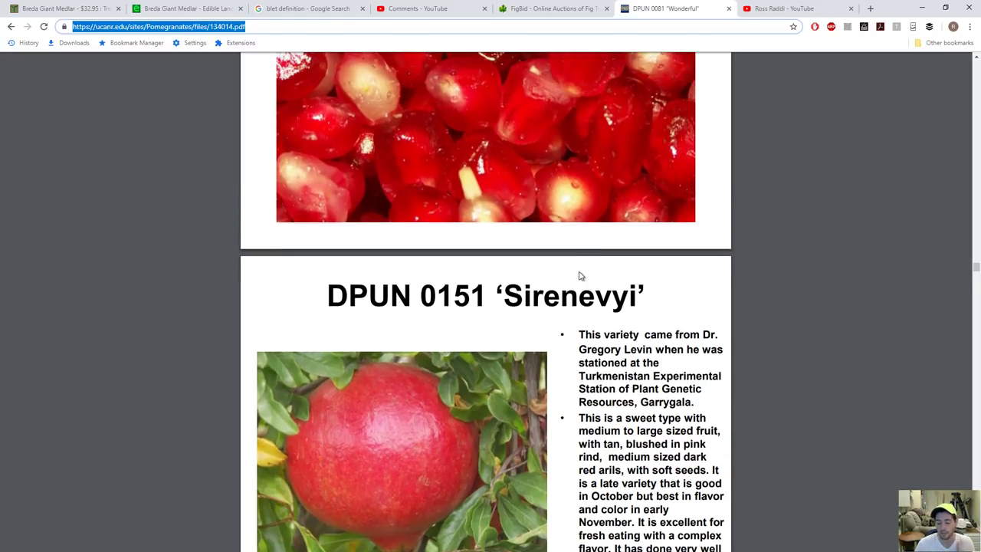
{"action": "scroll", "scroll_direction": "down", "scroll_amount": 3}
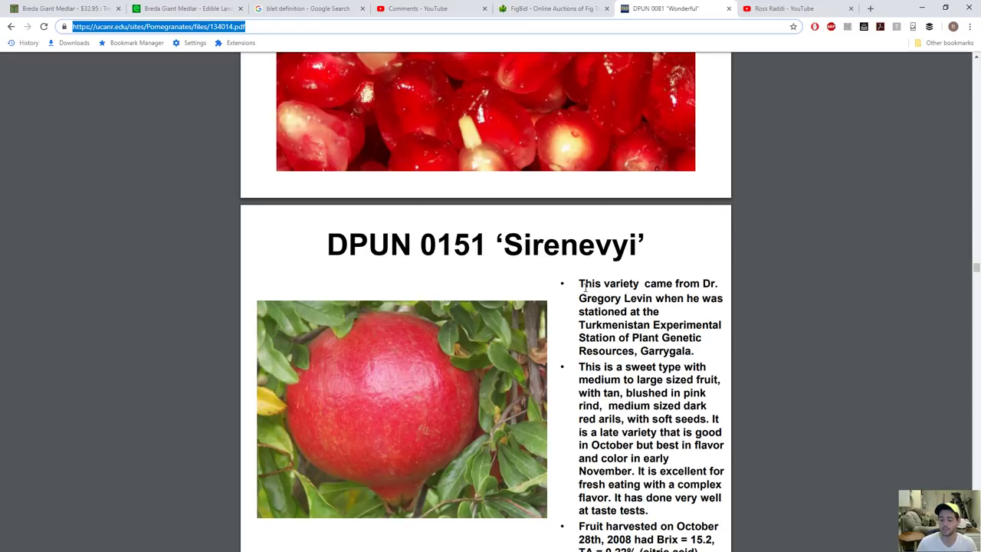
{"action": "mouse_move", "coordinate": [607, 299]}
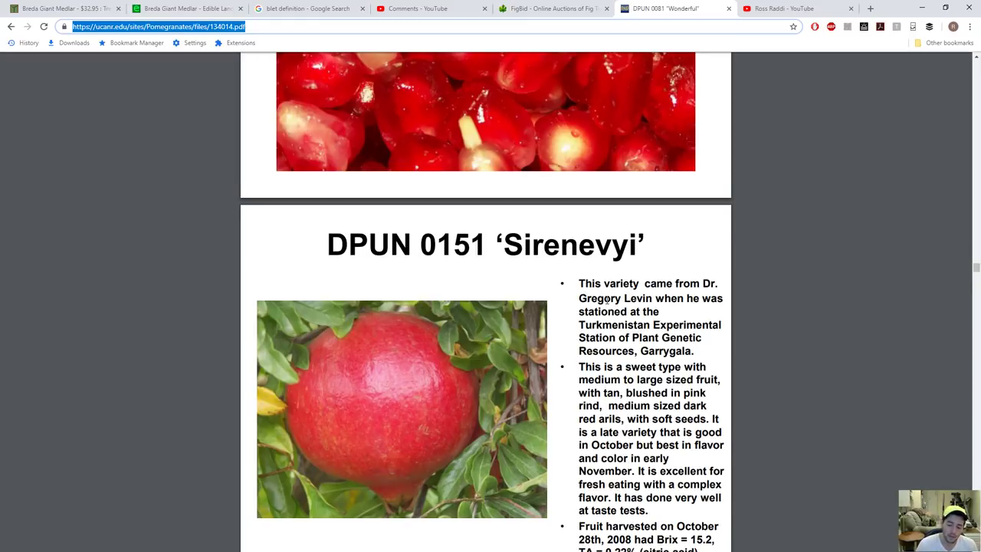
{"action": "scroll", "scroll_direction": "down", "scroll_amount": 3}
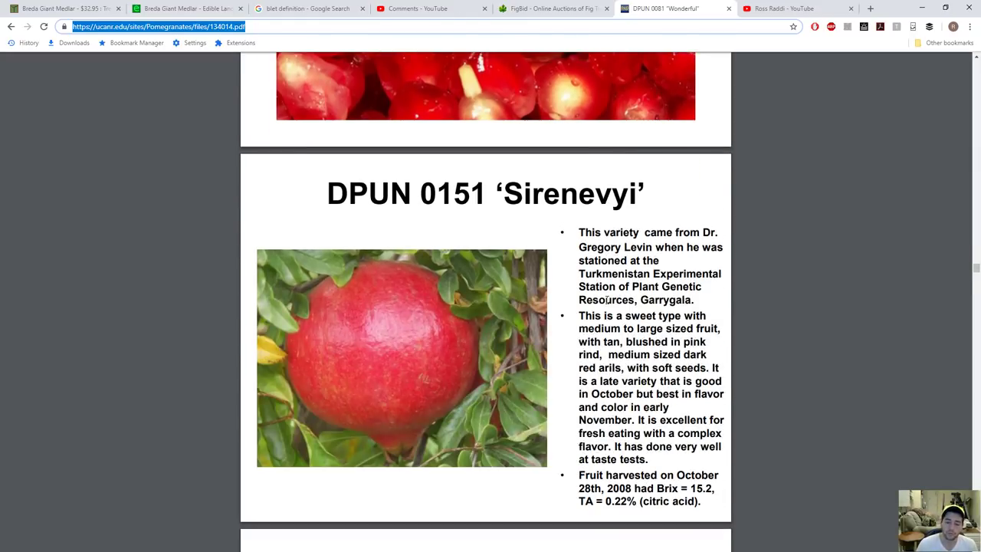
{"action": "scroll", "scroll_direction": "down", "scroll_amount": 3}
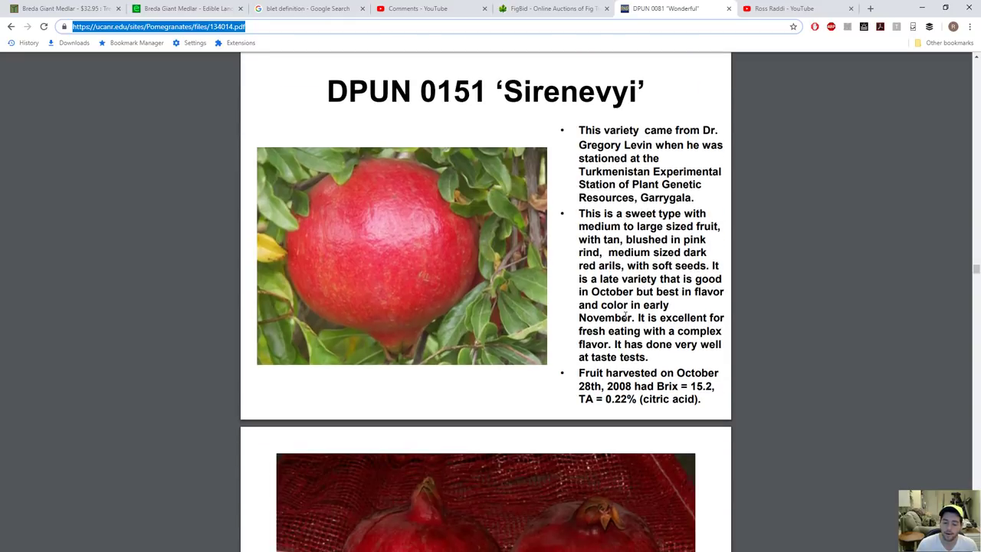
{"action": "scroll", "scroll_direction": "down", "scroll_amount": 3}
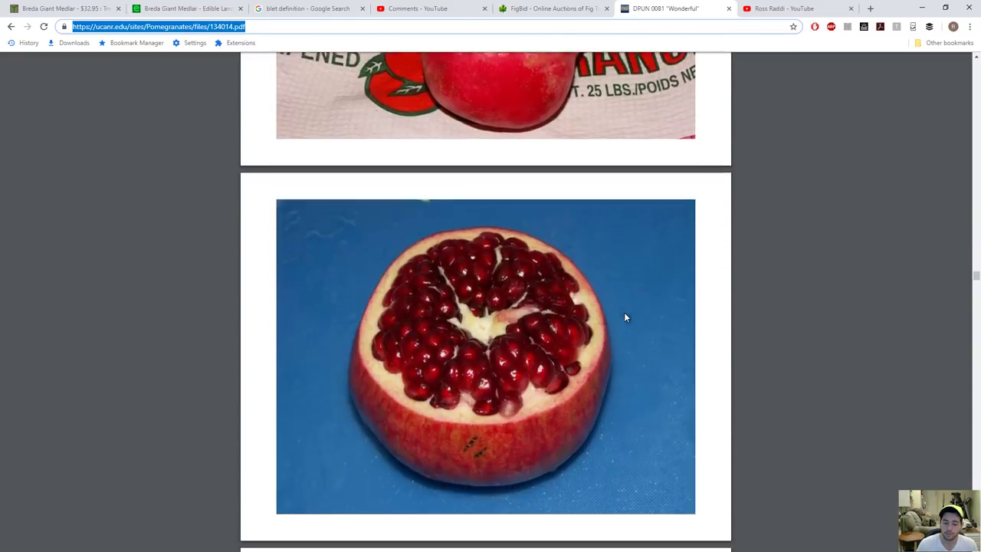
{"action": "scroll", "scroll_direction": "down", "scroll_amount": 3}
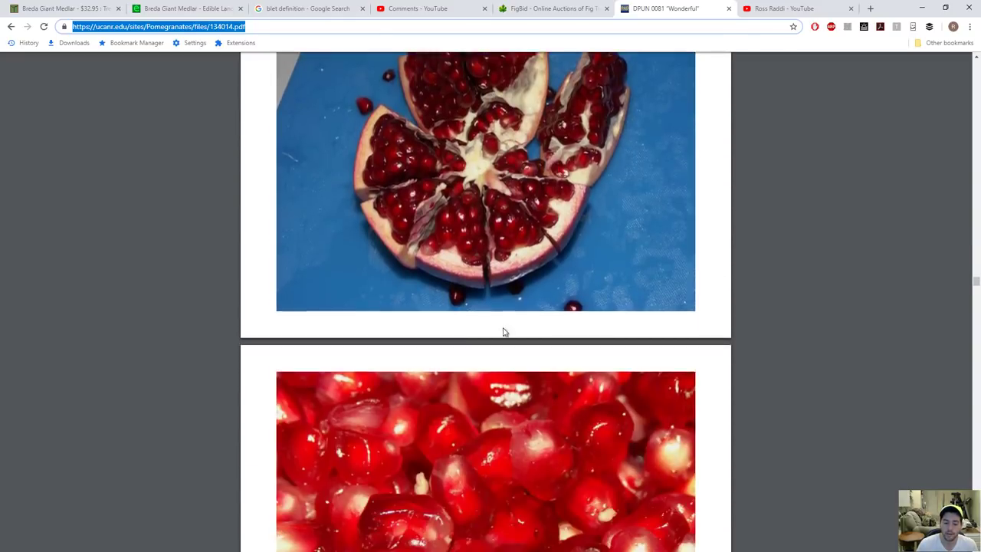
{"action": "scroll", "scroll_direction": "down", "scroll_amount": 3}
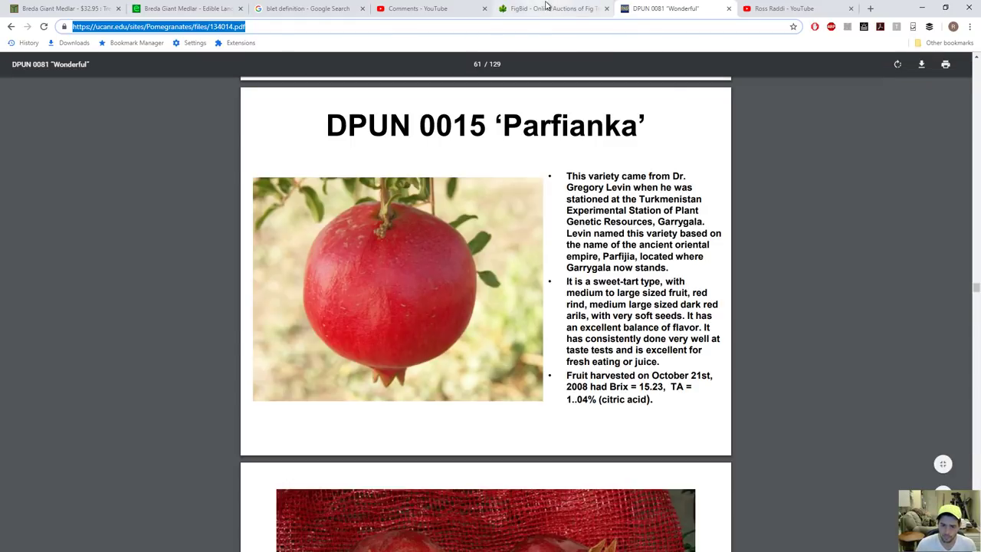
{"action": "left_click", "coordinate": [544, 9]}
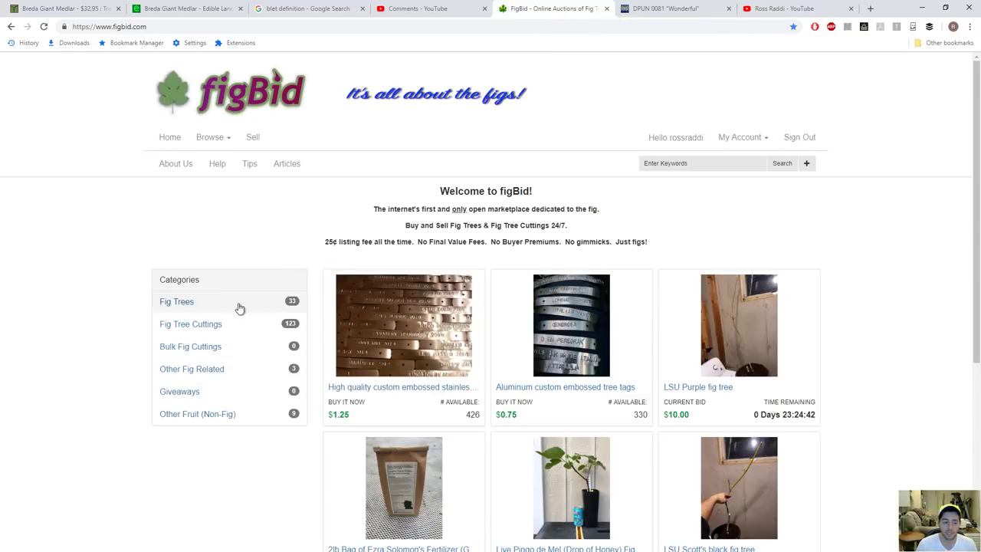
Look at figBid's Fig Tree Cuttings, return home, and browse the Other Fruit (Non-Fig) listings.
{"action": "left_click", "coordinate": [190, 324]}
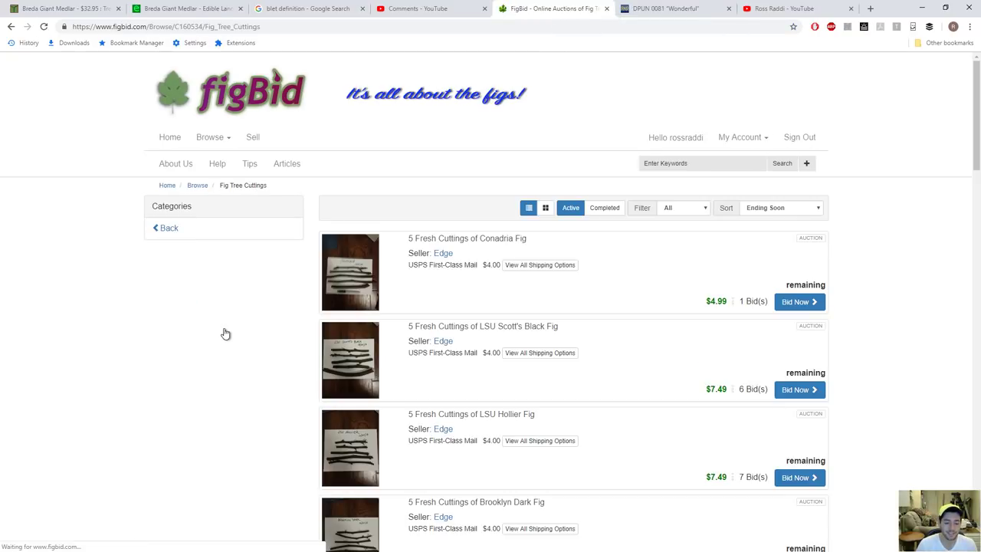
{"action": "left_click", "coordinate": [169, 137]}
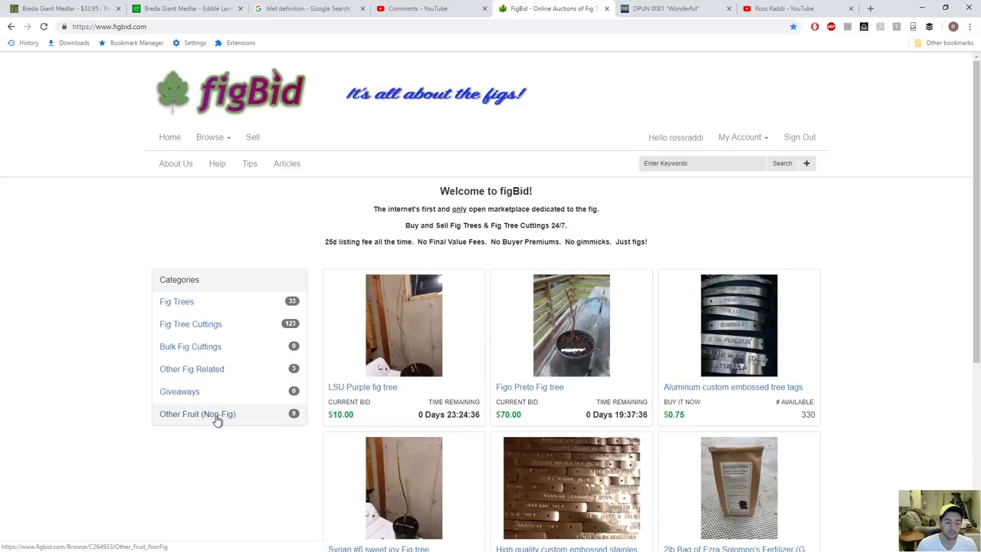
{"action": "left_click", "coordinate": [197, 414]}
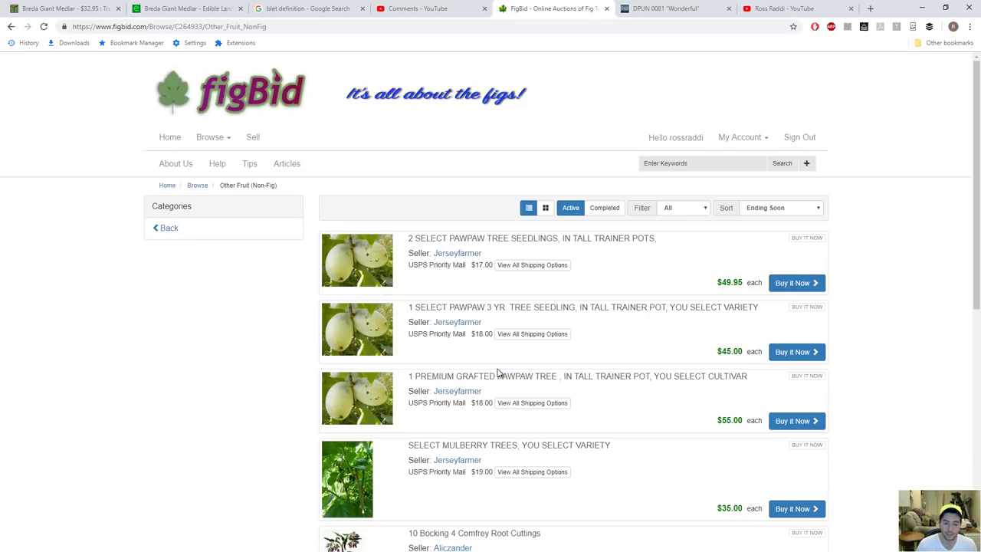
{"action": "scroll", "scroll_direction": "down", "scroll_amount": 3}
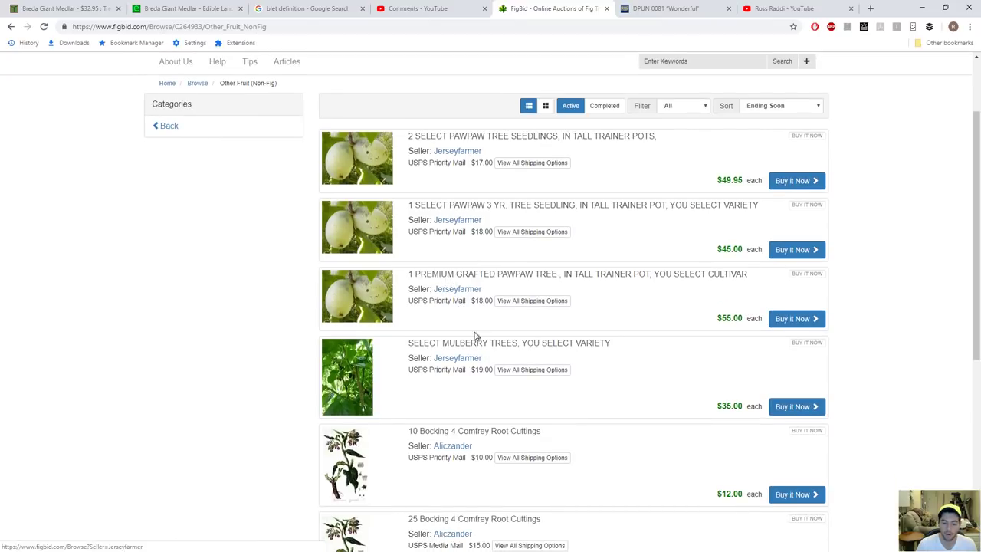
{"action": "scroll", "scroll_direction": "down", "scroll_amount": 3}
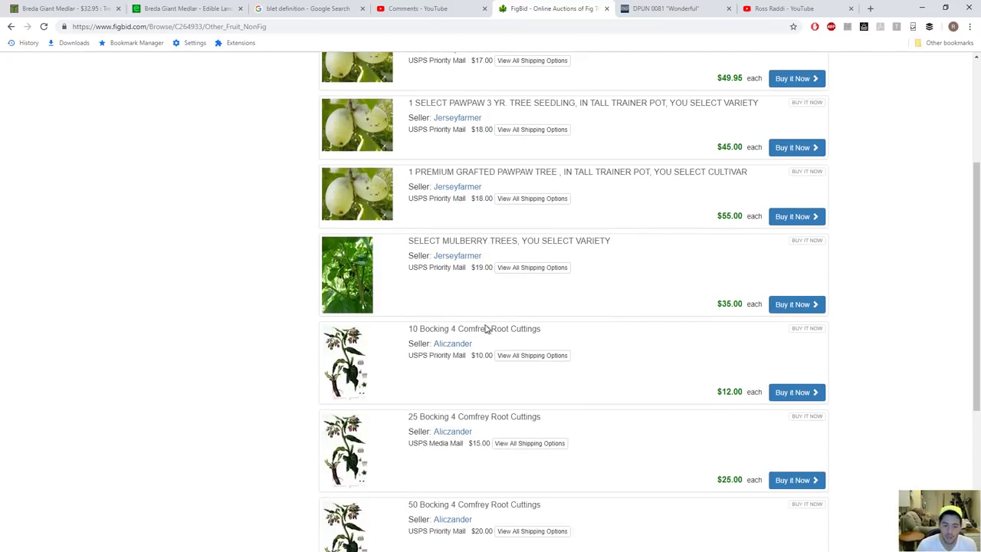
{"action": "scroll", "scroll_direction": "down", "scroll_amount": 3}
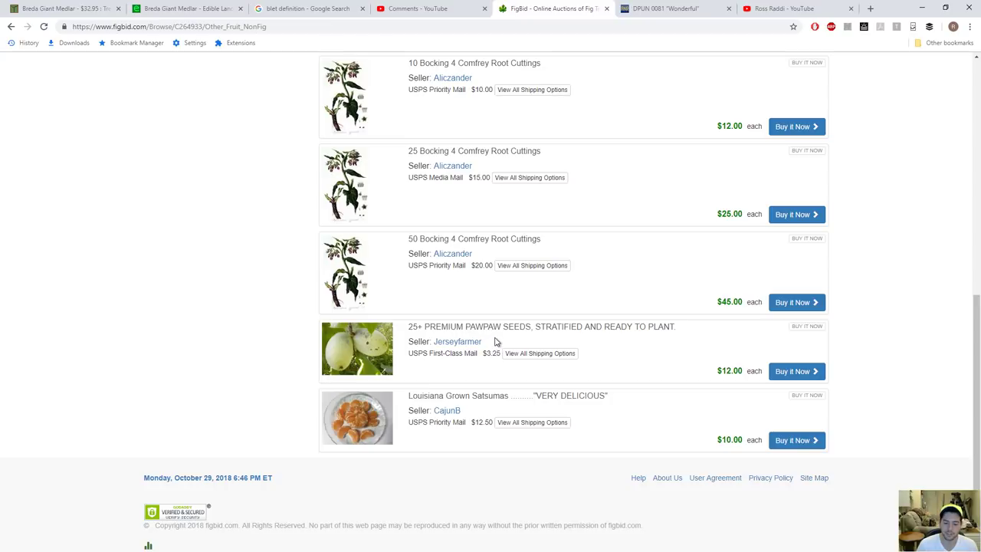
{"action": "mouse_move", "coordinate": [500, 336]}
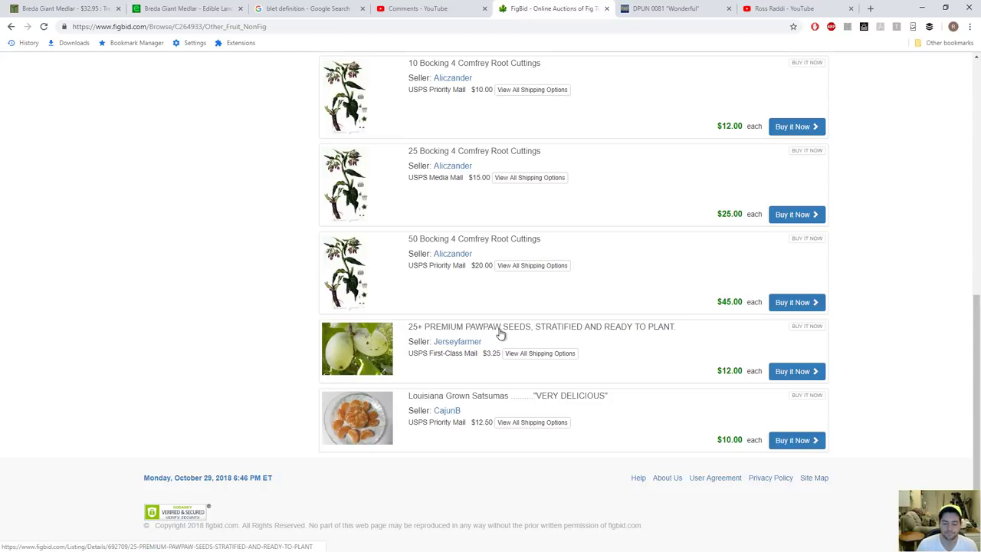
Finish scanning the non-fig listings and return to the pomegranate PDF on Parfianka.
{"action": "scroll", "scroll_direction": "up", "scroll_amount": 3}
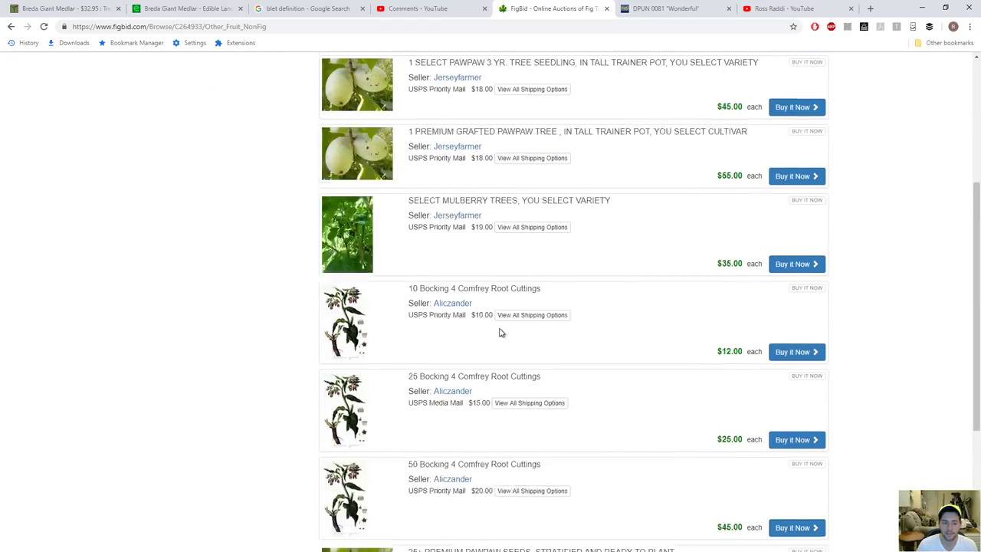
{"action": "scroll", "scroll_direction": "up", "scroll_amount": 3}
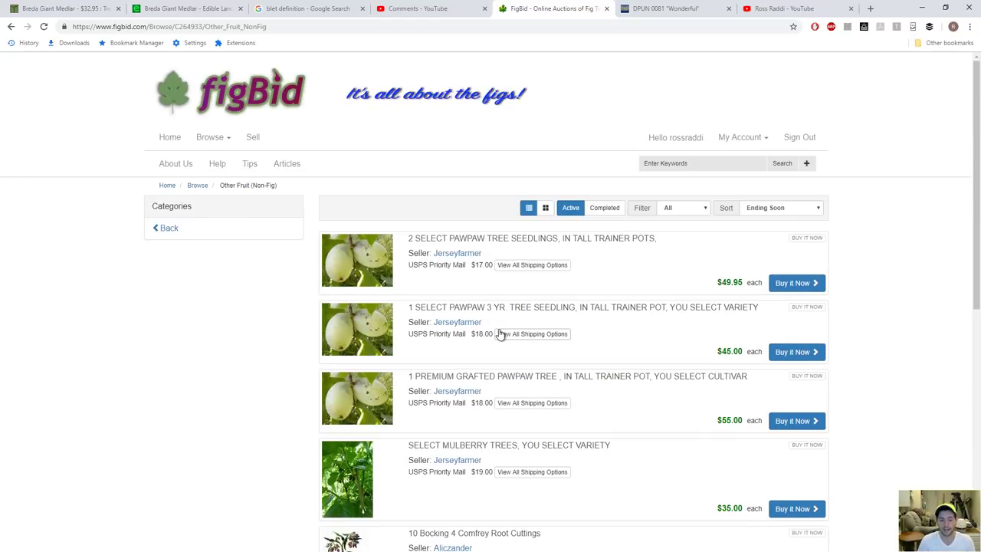
{"action": "mouse_move", "coordinate": [457, 320]}
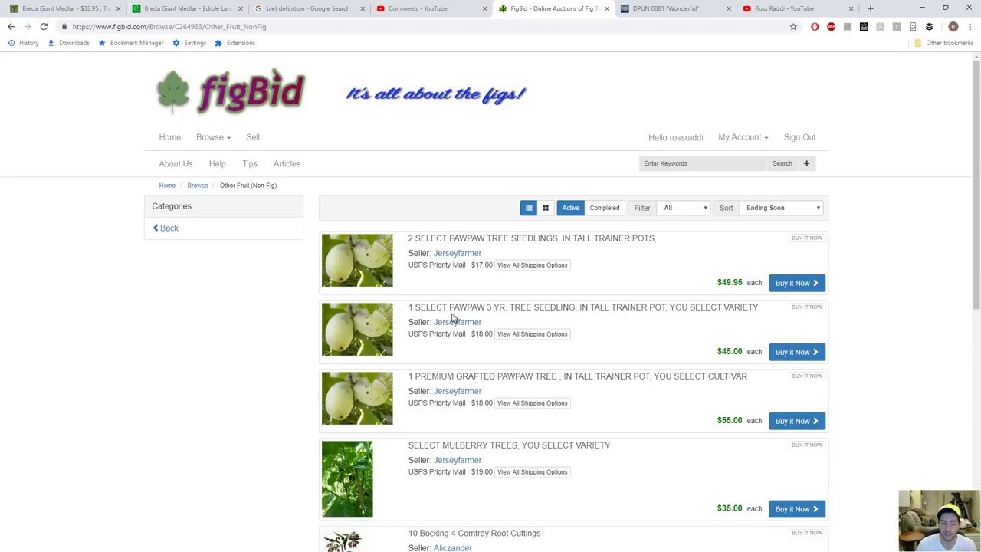
{"action": "mouse_move", "coordinate": [251, 239]}
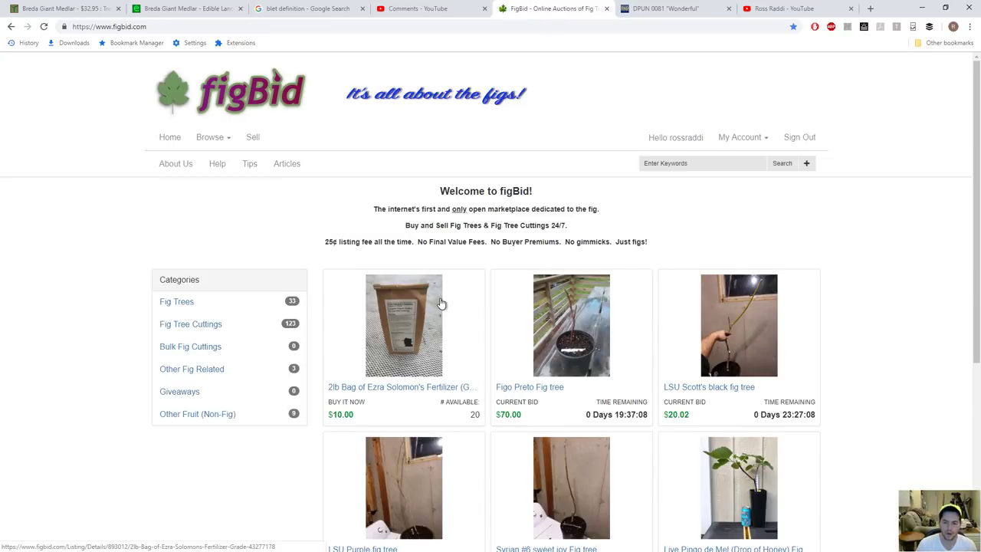
{"action": "scroll", "scroll_direction": "down", "scroll_amount": 3}
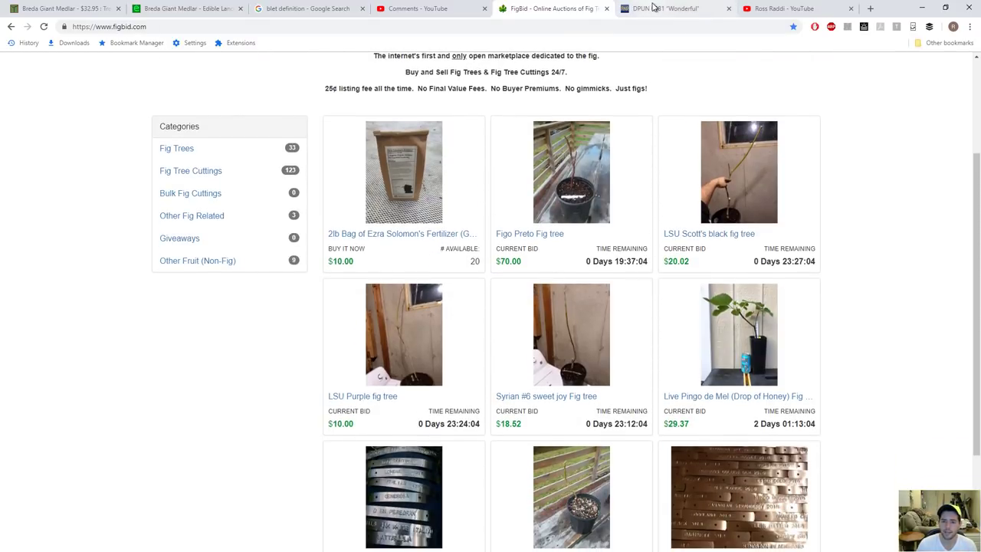
{"action": "left_click", "coordinate": [667, 9]}
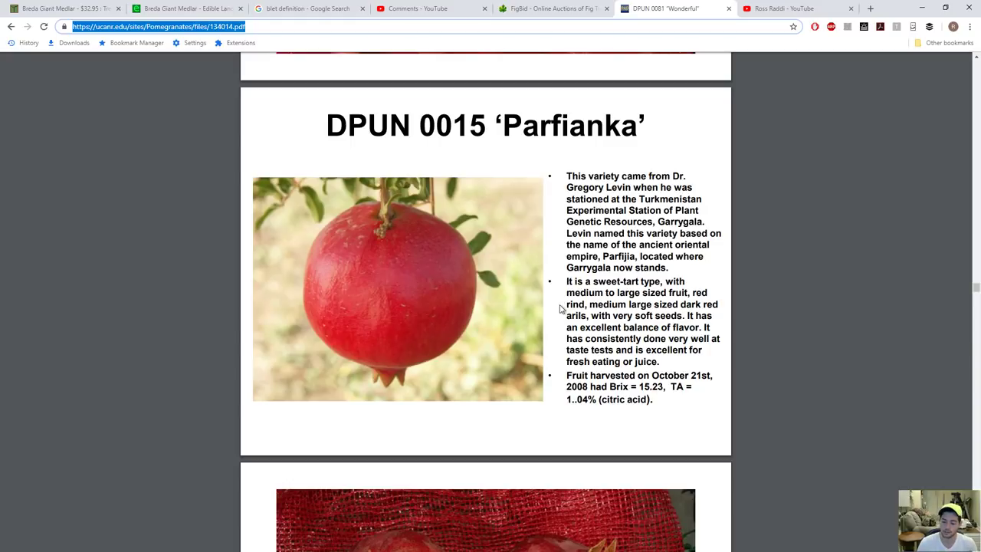
{"action": "mouse_move", "coordinate": [565, 300]}
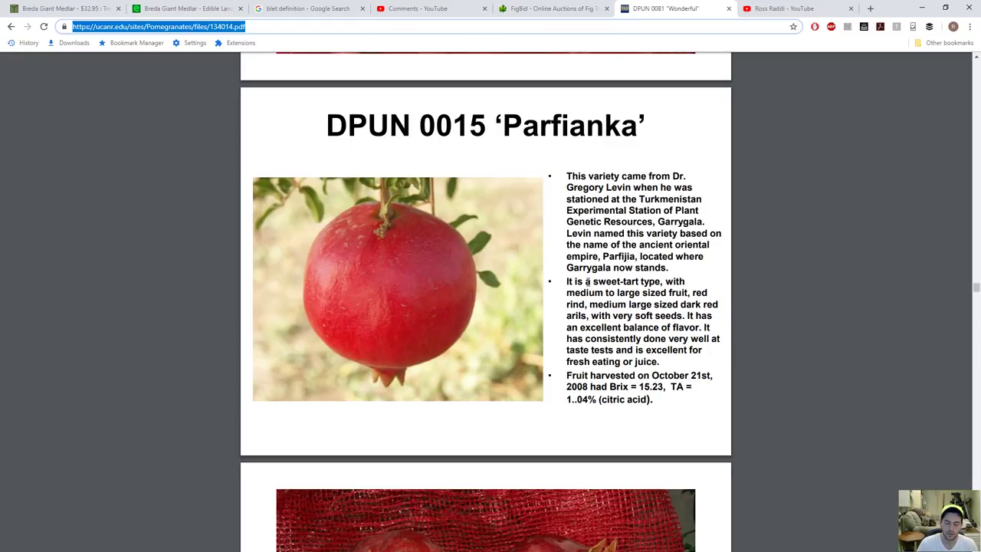
Look through Parfianka's fruit photos and highlight 'very soft seeds' in its description.
{"action": "scroll", "scroll_direction": "down", "scroll_amount": 3}
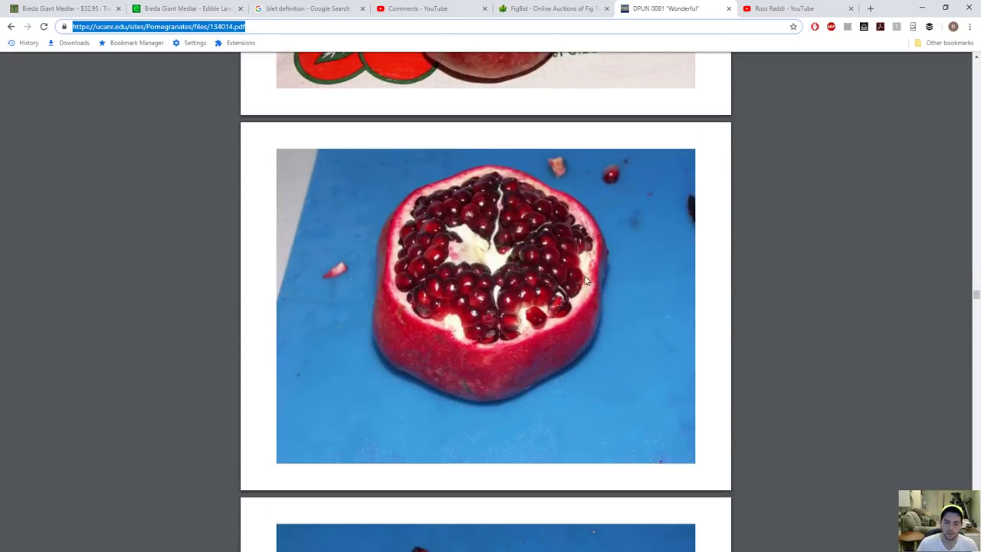
{"action": "scroll", "scroll_direction": "down", "scroll_amount": 3}
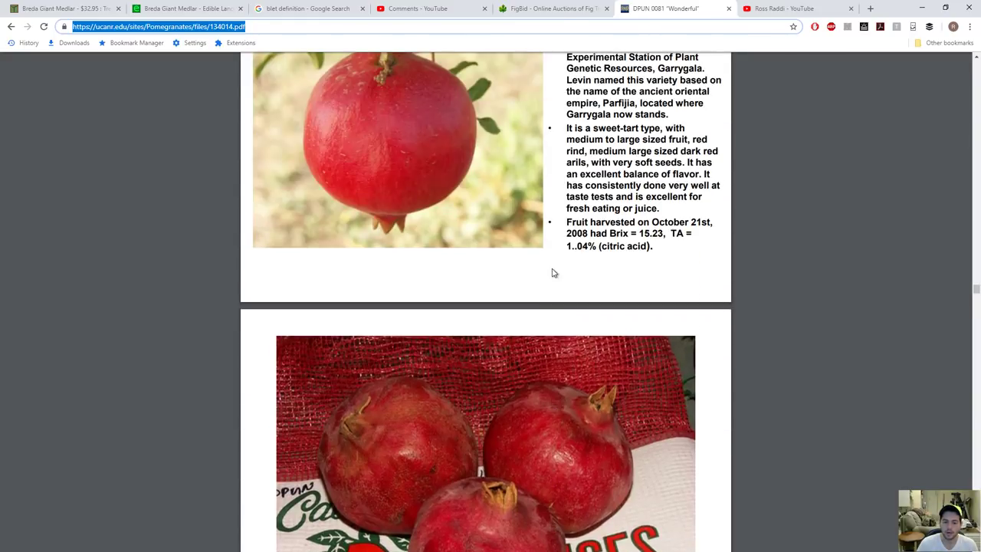
{"action": "scroll", "scroll_direction": "up", "scroll_amount": 3}
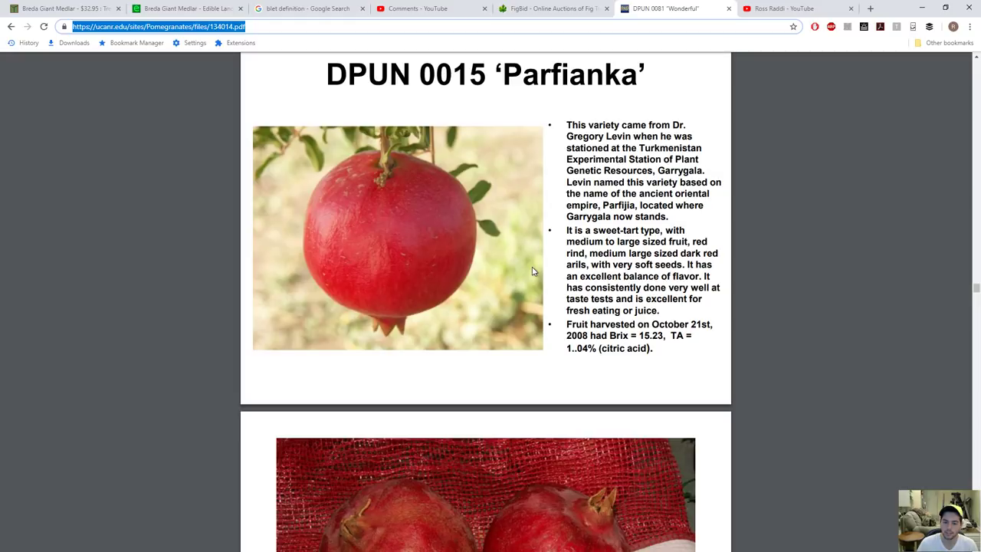
{"action": "double_click", "coordinate": [647, 264]}
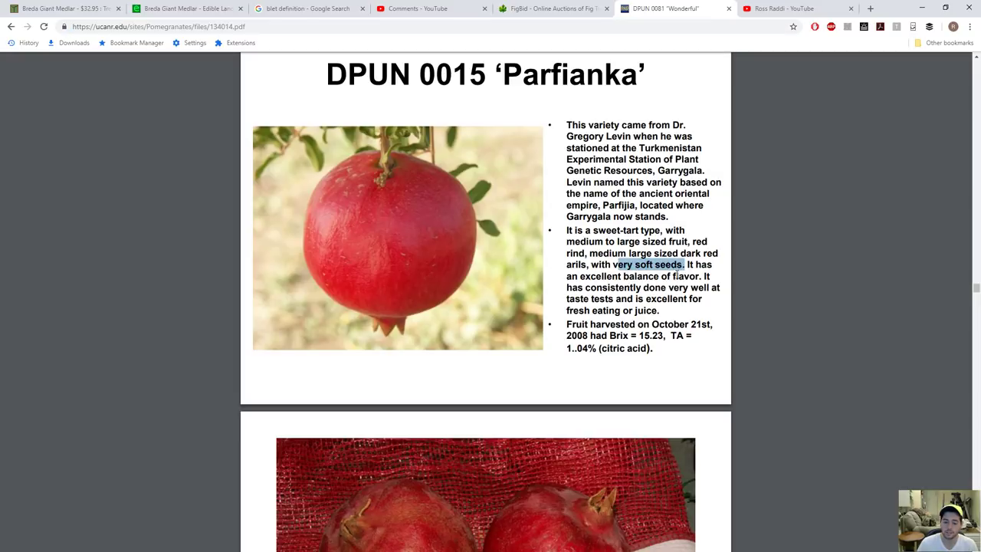
{"action": "left_click", "coordinate": [654, 286]}
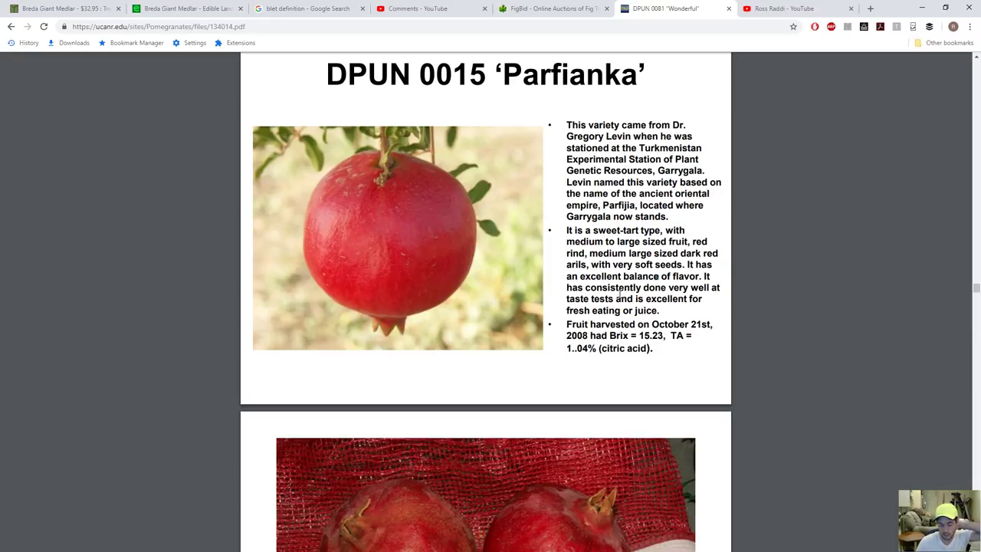
Read on through the pomegranate PDF and pick out the word 'Tart' in a description.
{"action": "scroll", "scroll_direction": "down", "scroll_amount": 3}
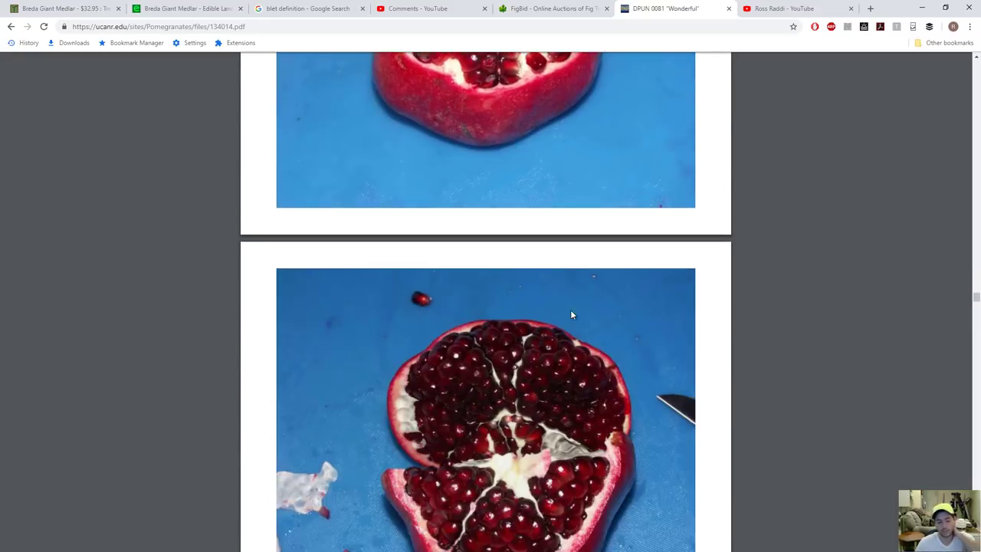
{"action": "scroll", "scroll_direction": "down", "scroll_amount": 3}
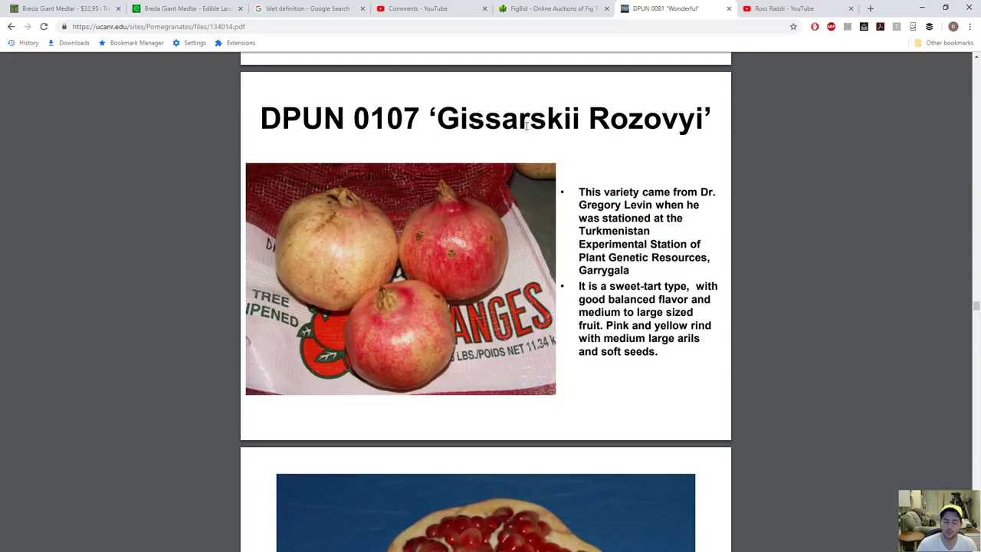
{"action": "mouse_move", "coordinate": [577, 227]}
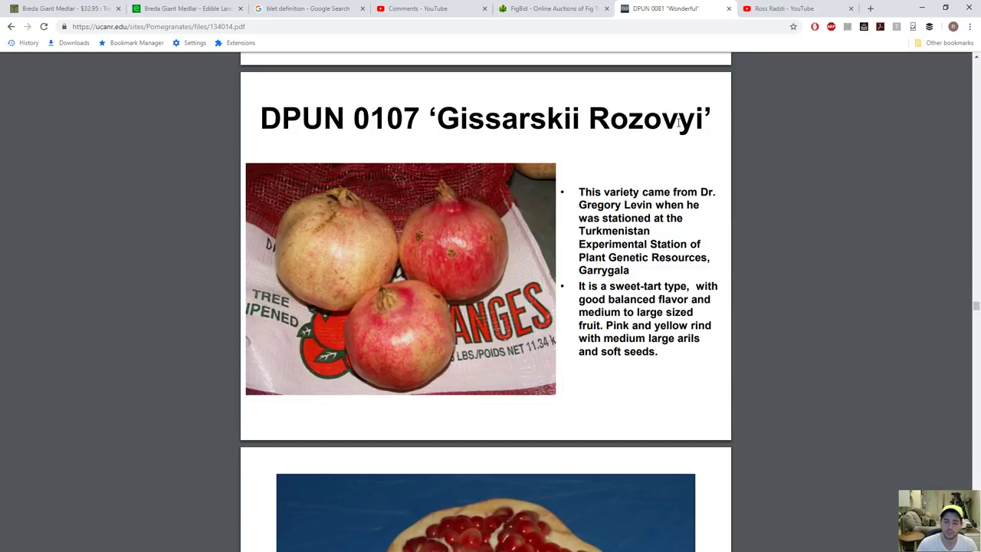
{"action": "mouse_move", "coordinate": [606, 300]}
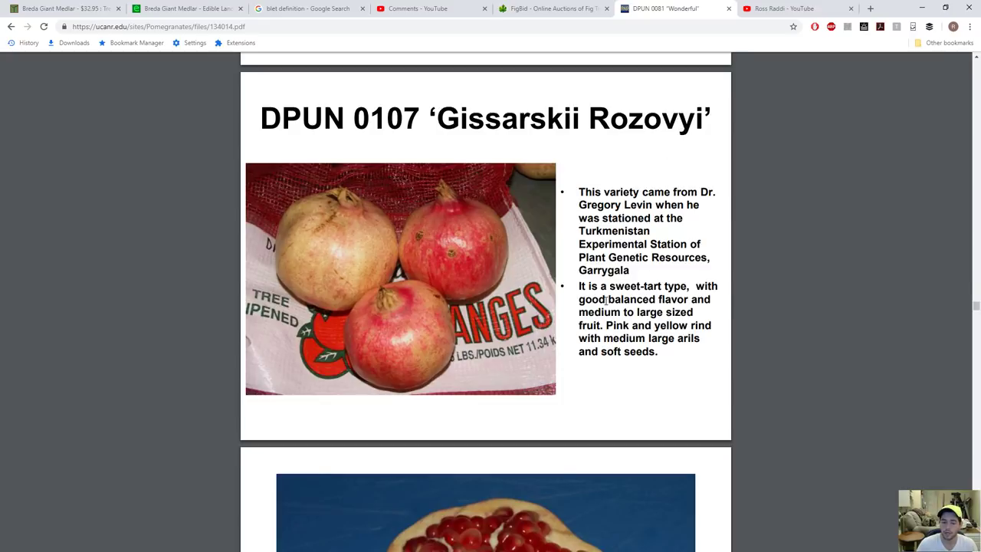
{"action": "scroll", "scroll_direction": "down", "scroll_amount": 3}
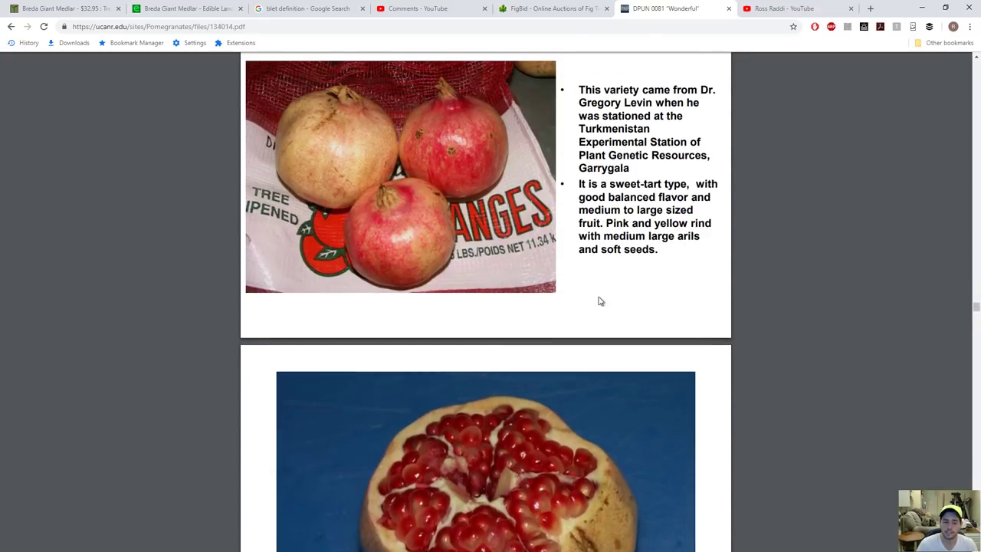
{"action": "scroll", "scroll_direction": "down", "scroll_amount": 3}
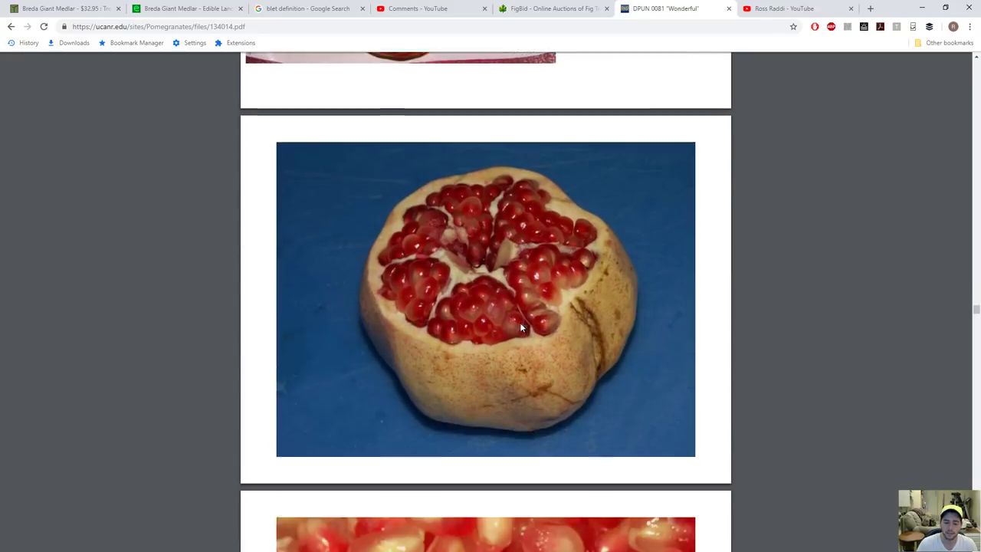
{"action": "scroll", "scroll_direction": "down", "scroll_amount": 3}
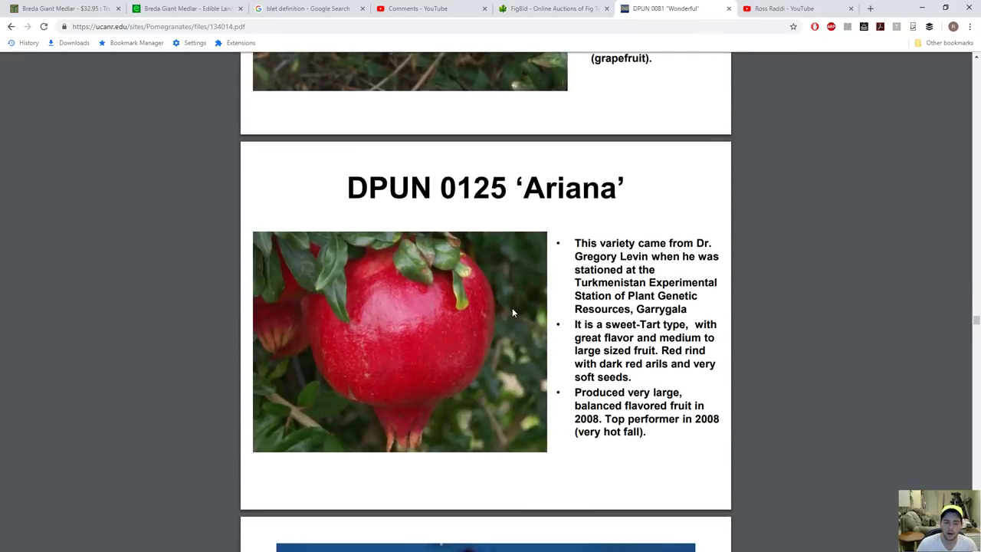
{"action": "scroll", "scroll_direction": "up", "scroll_amount": 3}
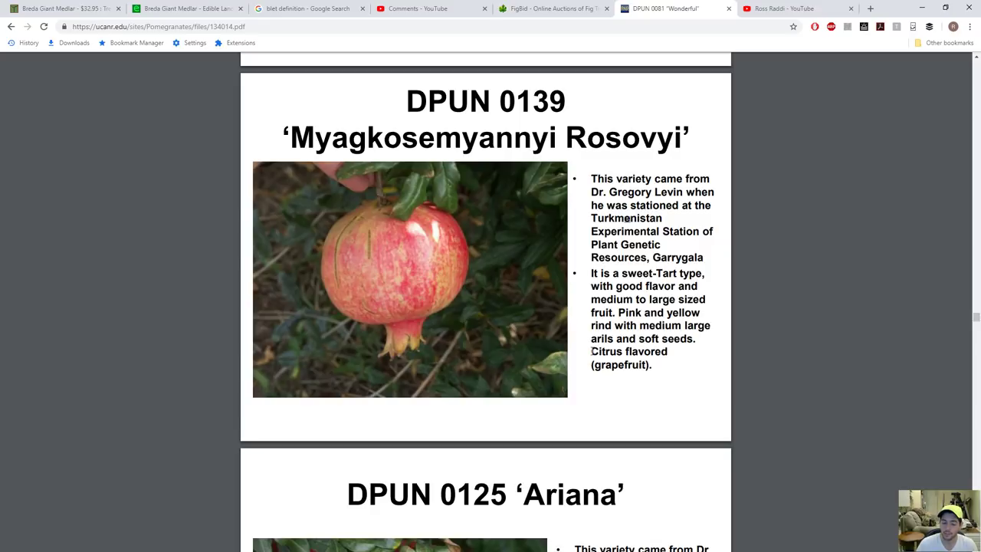
{"action": "double_click", "coordinate": [613, 351]}
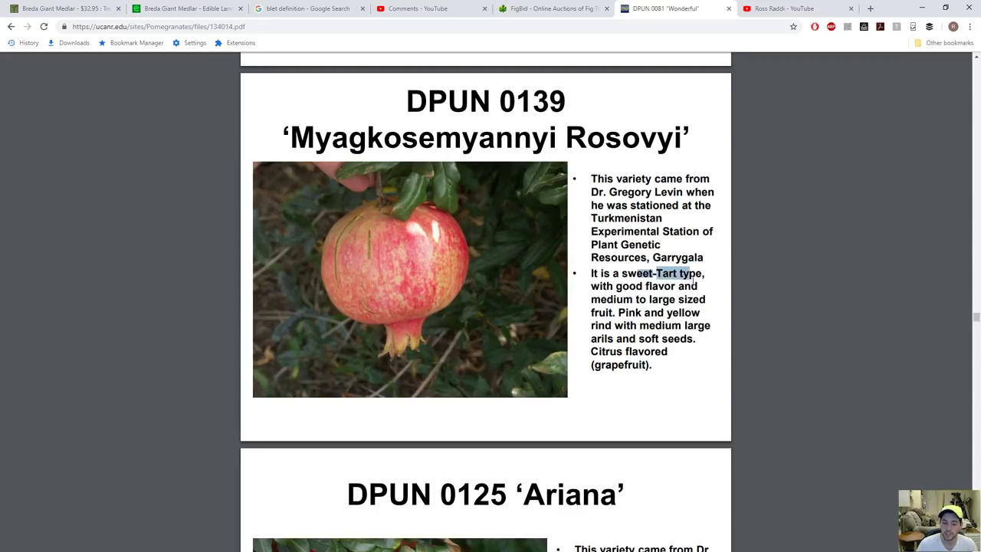
Continue past the Haku Botan photos and select the 'suited to juice' phrase.
{"action": "scroll", "scroll_direction": "down", "scroll_amount": 3}
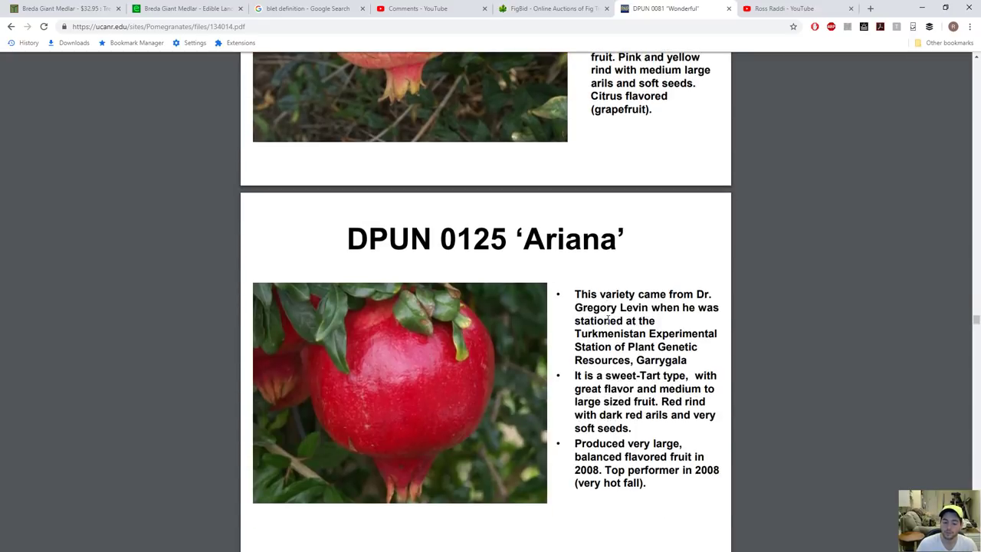
{"action": "scroll", "scroll_direction": "down", "scroll_amount": 3}
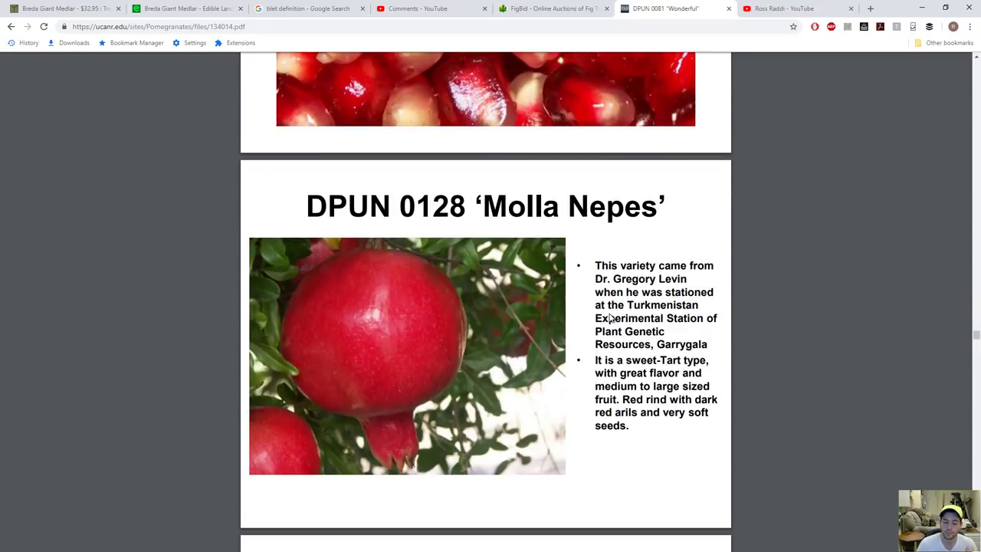
{"action": "scroll", "scroll_direction": "down", "scroll_amount": 3}
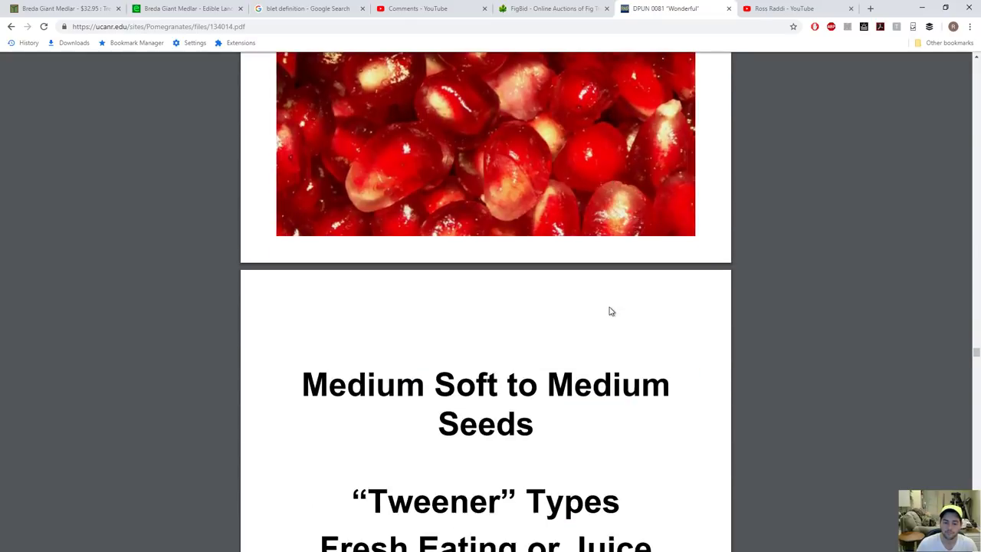
{"action": "scroll", "scroll_direction": "down", "scroll_amount": 3}
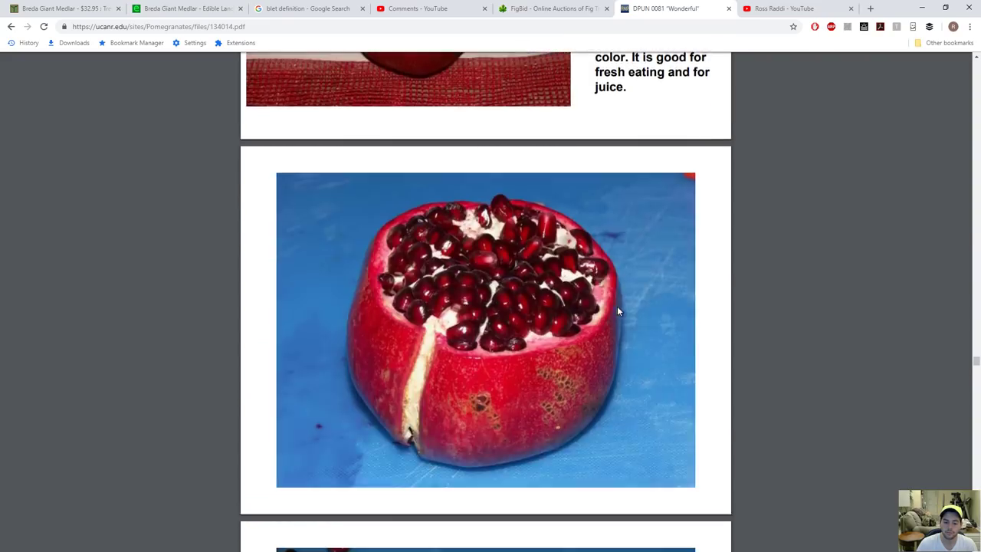
{"action": "scroll", "scroll_direction": "down", "scroll_amount": 3}
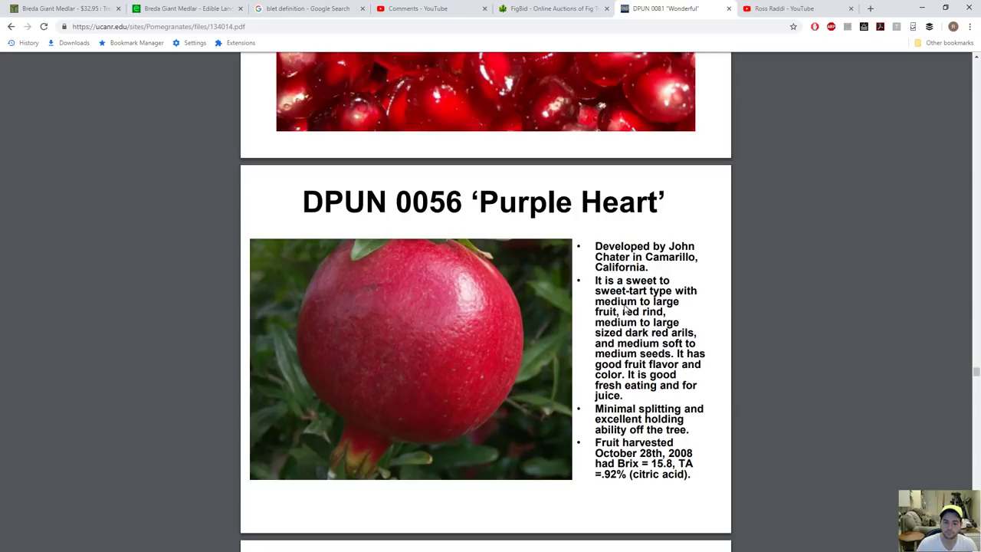
{"action": "scroll", "scroll_direction": "down", "scroll_amount": 3}
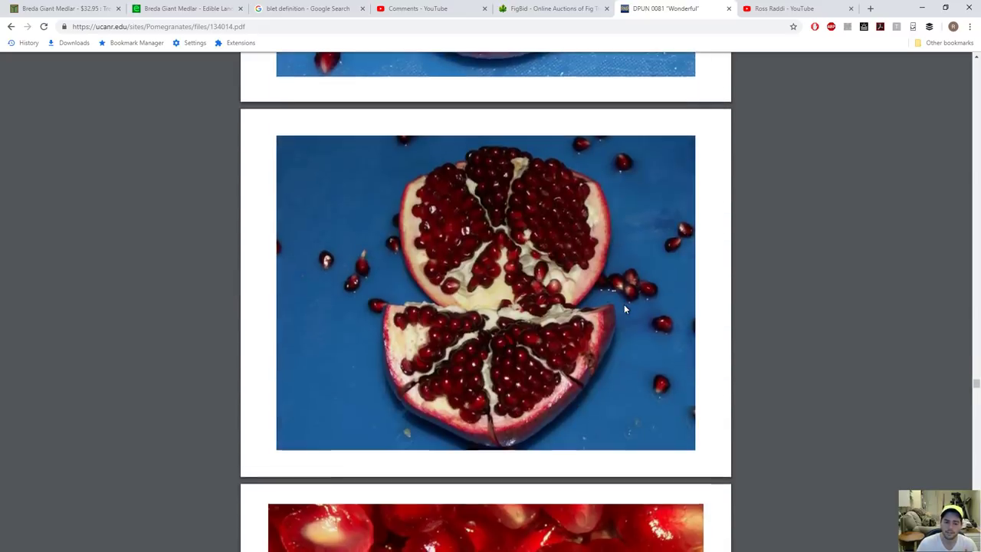
{"action": "scroll", "scroll_direction": "down", "scroll_amount": 3}
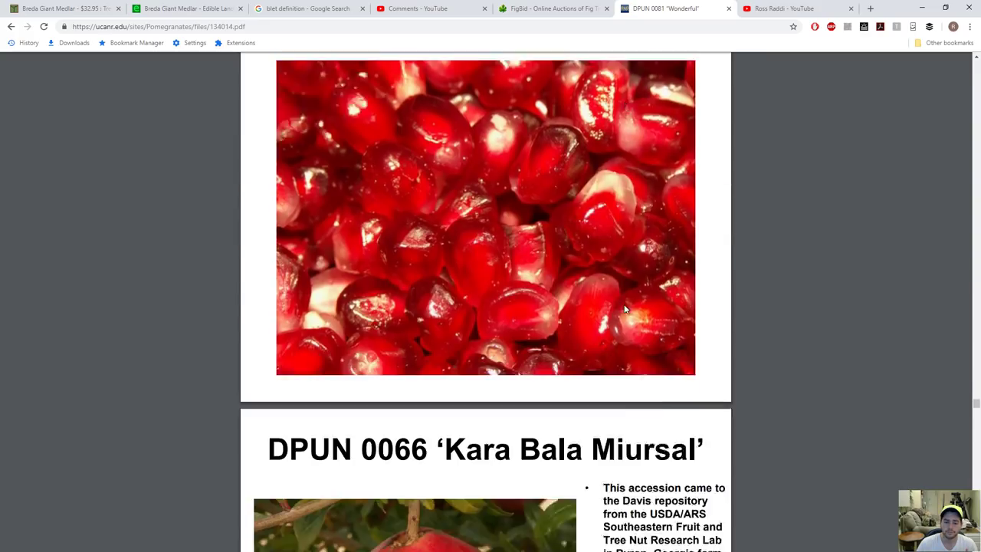
{"action": "scroll", "scroll_direction": "down", "scroll_amount": 3}
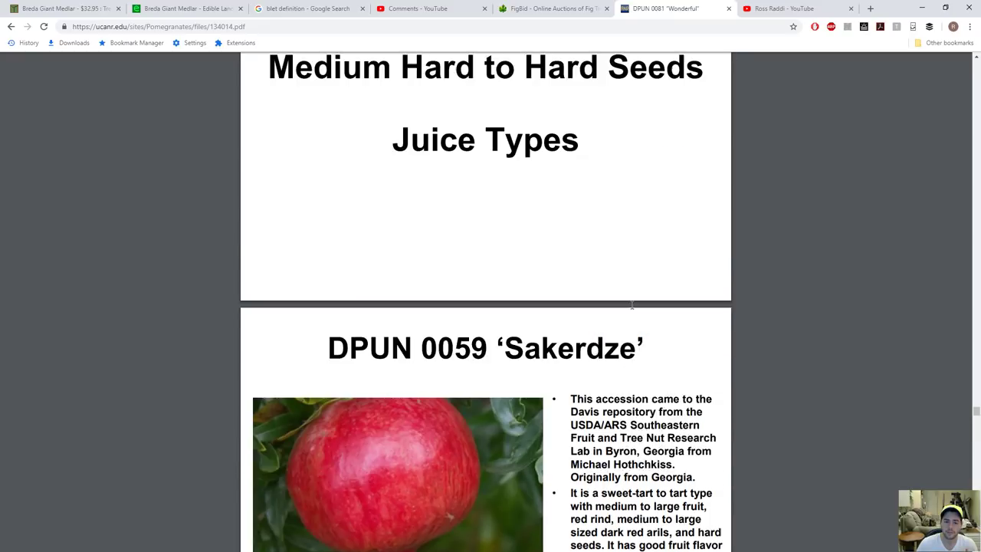
{"action": "scroll", "scroll_direction": "down", "scroll_amount": 3}
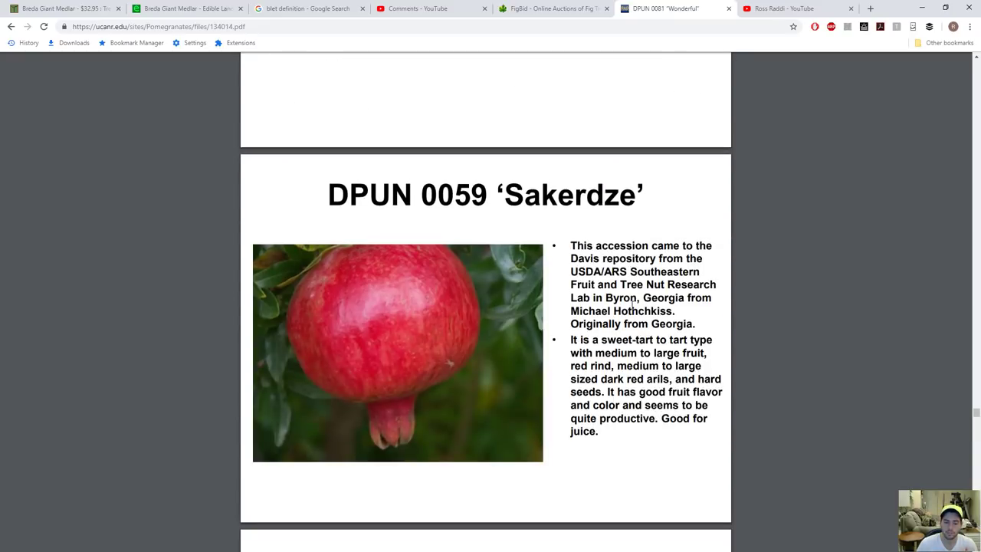
{"action": "scroll", "scroll_direction": "down", "scroll_amount": 3}
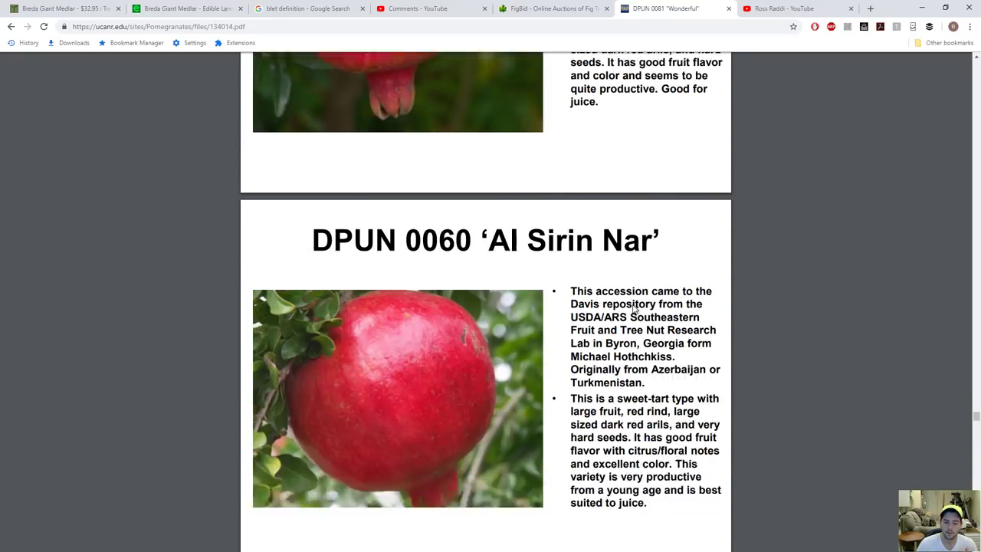
{"action": "scroll", "scroll_direction": "down", "scroll_amount": 3}
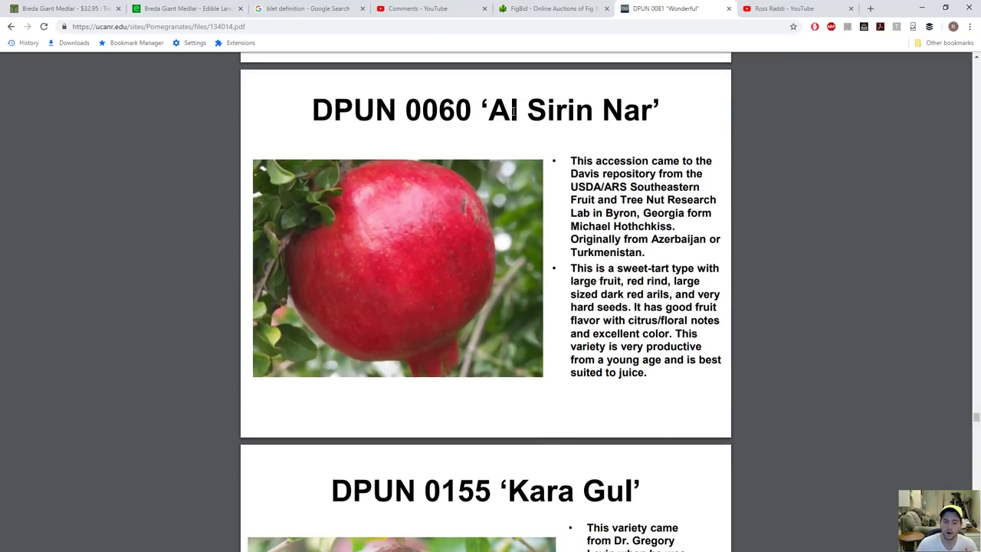
{"action": "mouse_move", "coordinate": [694, 134]}
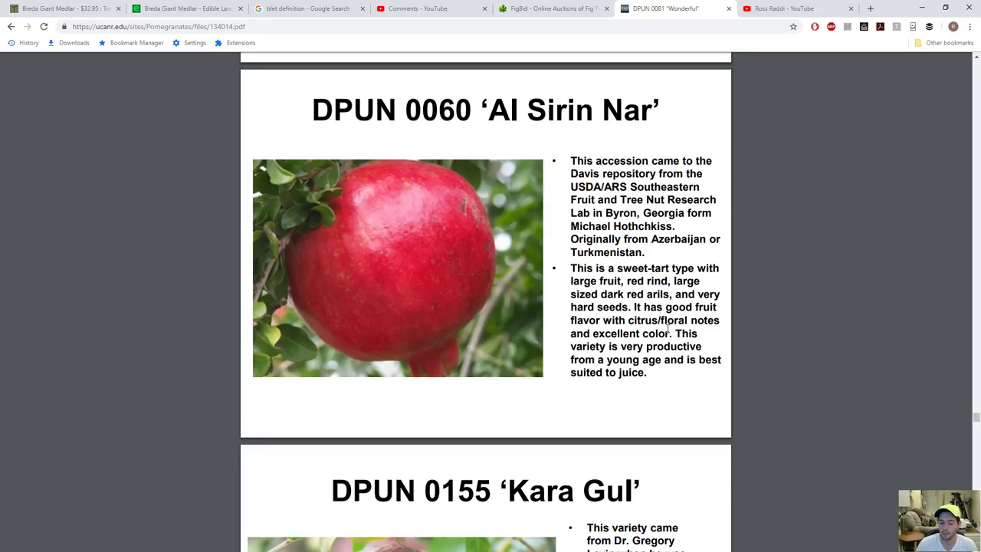
{"action": "double_click", "coordinate": [591, 372]}
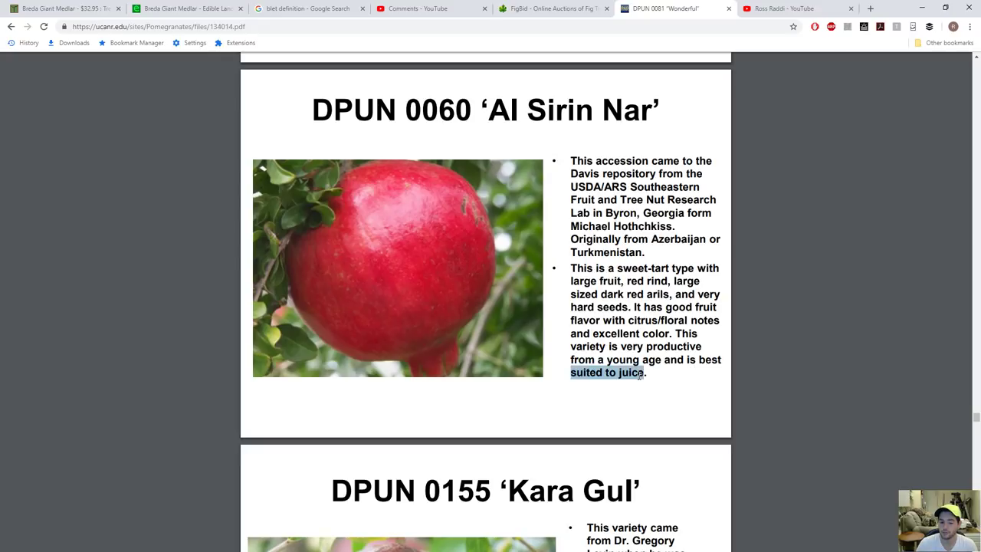
Scroll the remaining varieties down to Dotch Legrelley.
{"action": "scroll", "scroll_direction": "down", "scroll_amount": 3}
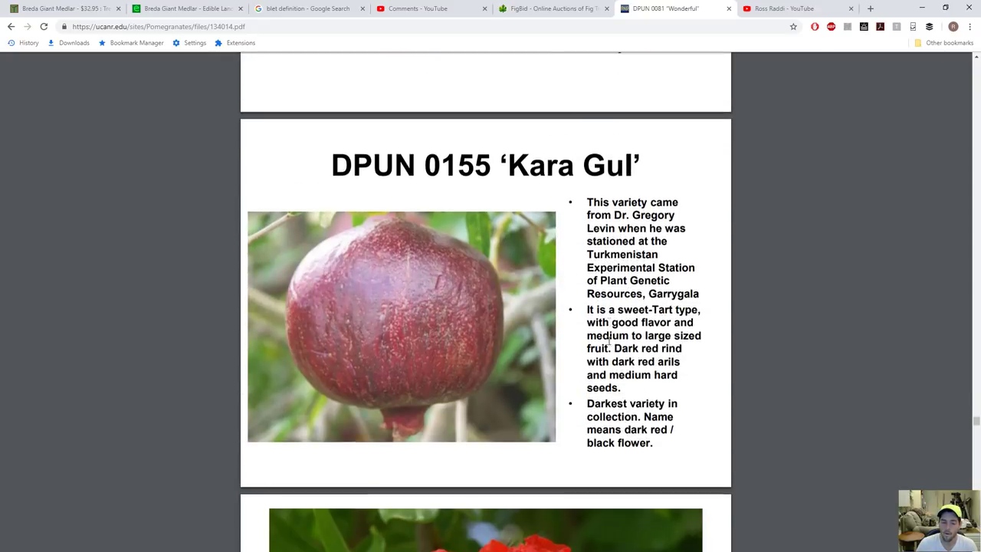
{"action": "scroll", "scroll_direction": "down", "scroll_amount": 3}
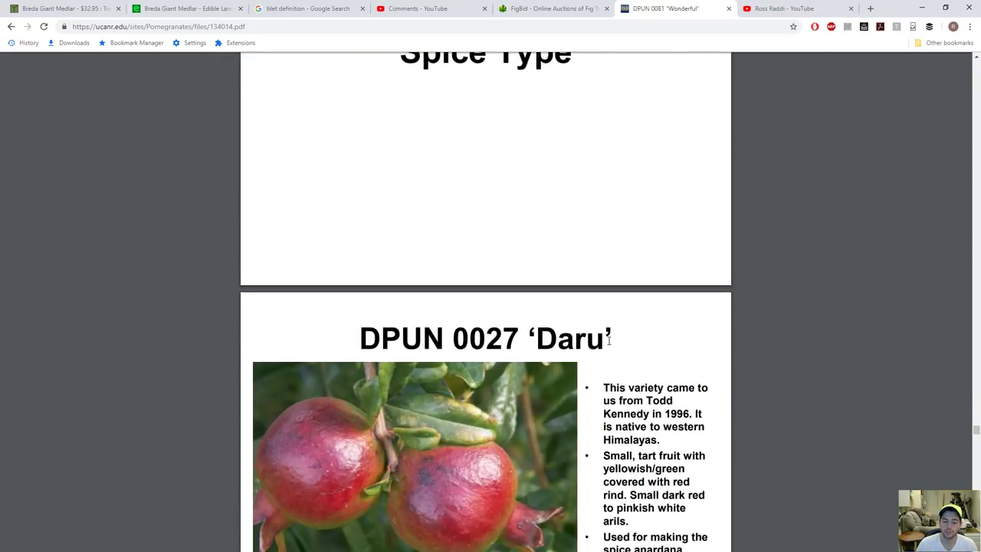
{"action": "scroll", "scroll_direction": "up", "scroll_amount": 3}
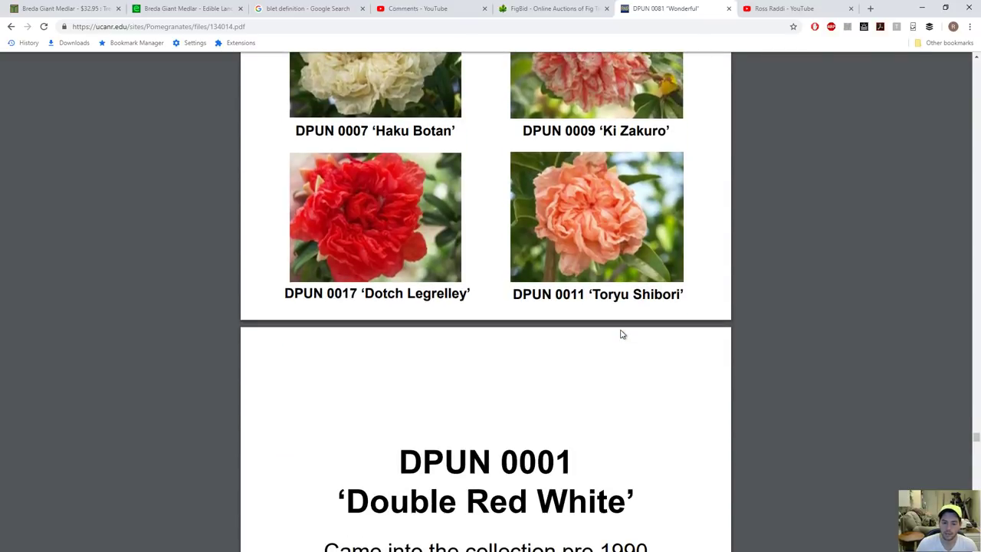
{"action": "scroll", "scroll_direction": "down", "scroll_amount": 3}
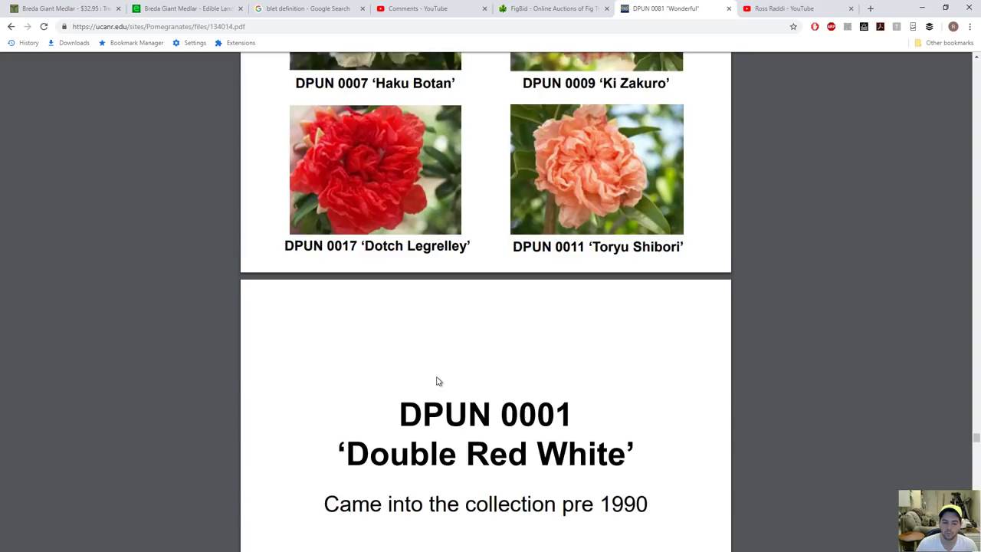
{"action": "scroll", "scroll_direction": "down", "scroll_amount": 3}
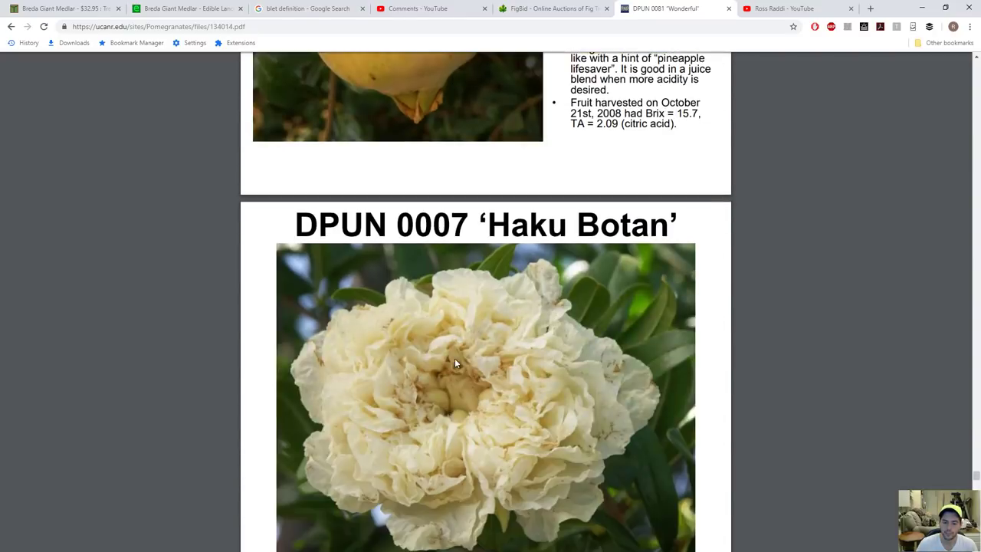
{"action": "scroll", "scroll_direction": "down", "scroll_amount": 3}
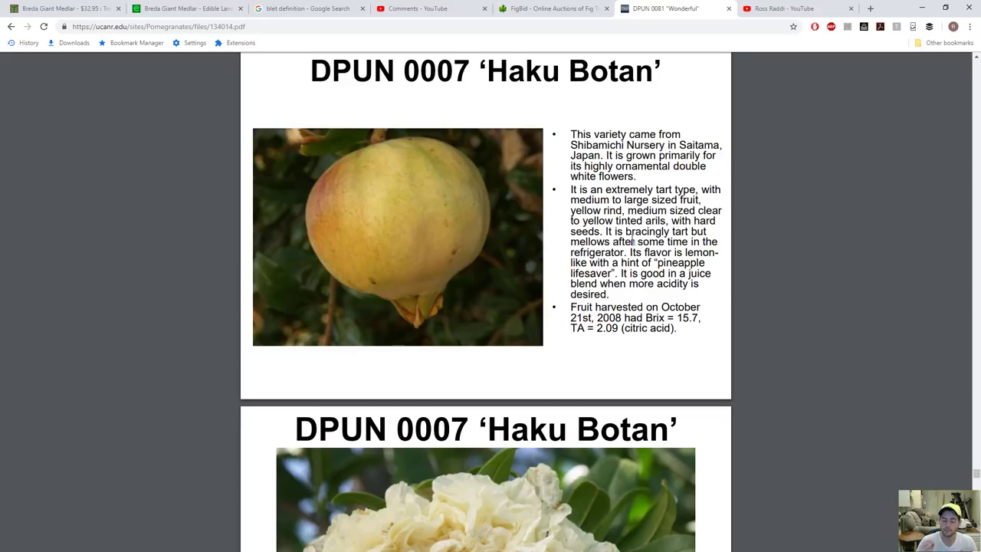
{"action": "scroll", "scroll_direction": "down", "scroll_amount": 3}
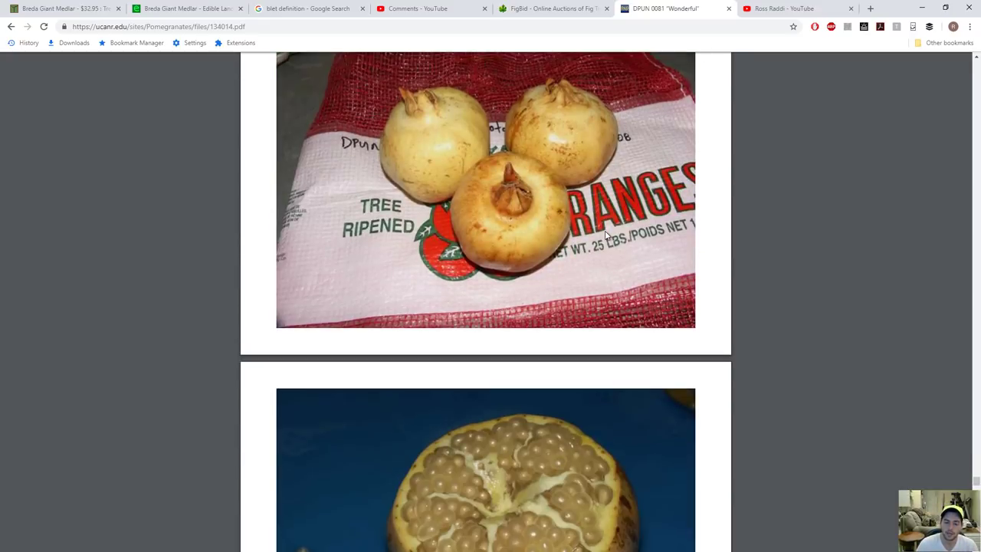
{"action": "scroll", "scroll_direction": "down", "scroll_amount": 3}
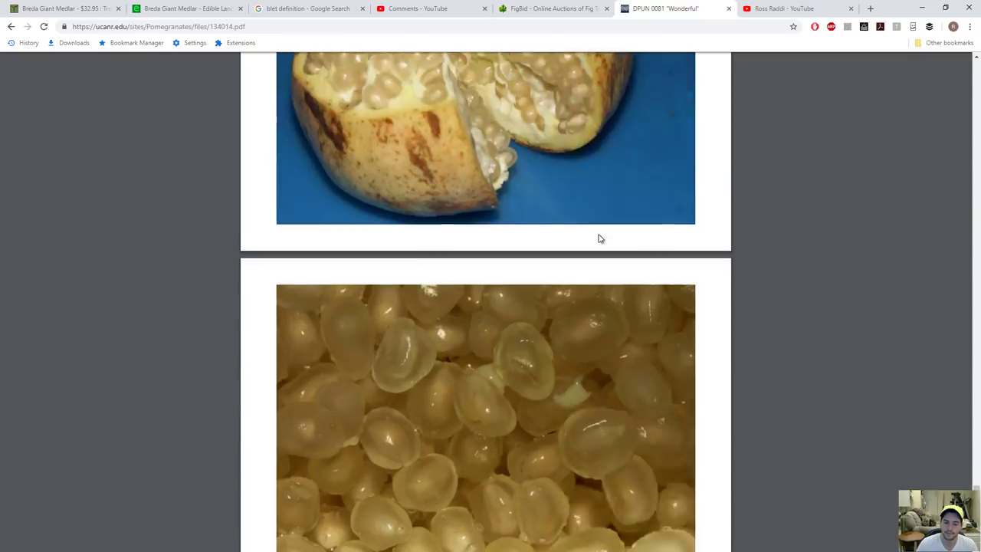
{"action": "scroll", "scroll_direction": "down", "scroll_amount": 3}
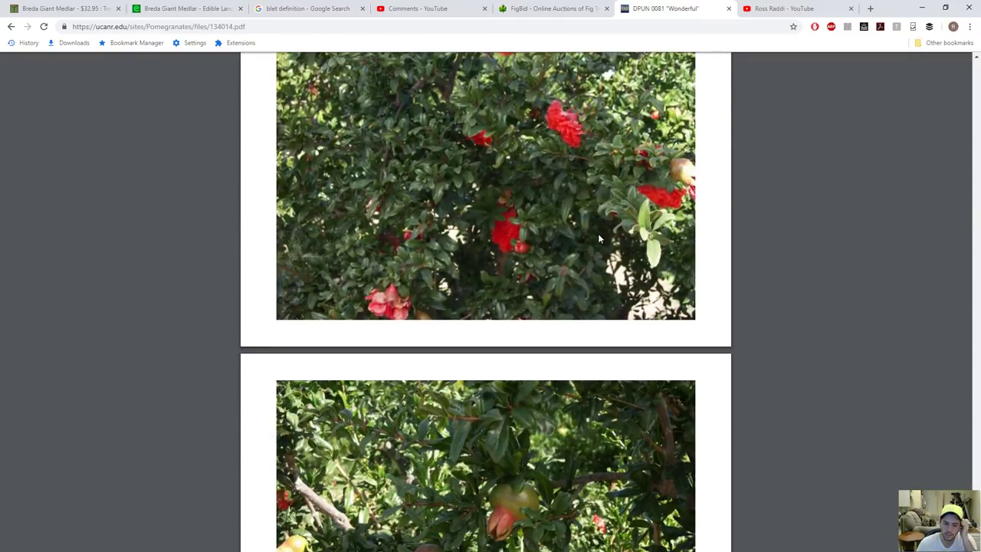
{"action": "scroll", "scroll_direction": "down", "scroll_amount": 3}
{"action": "type", "text": "eversweet"}
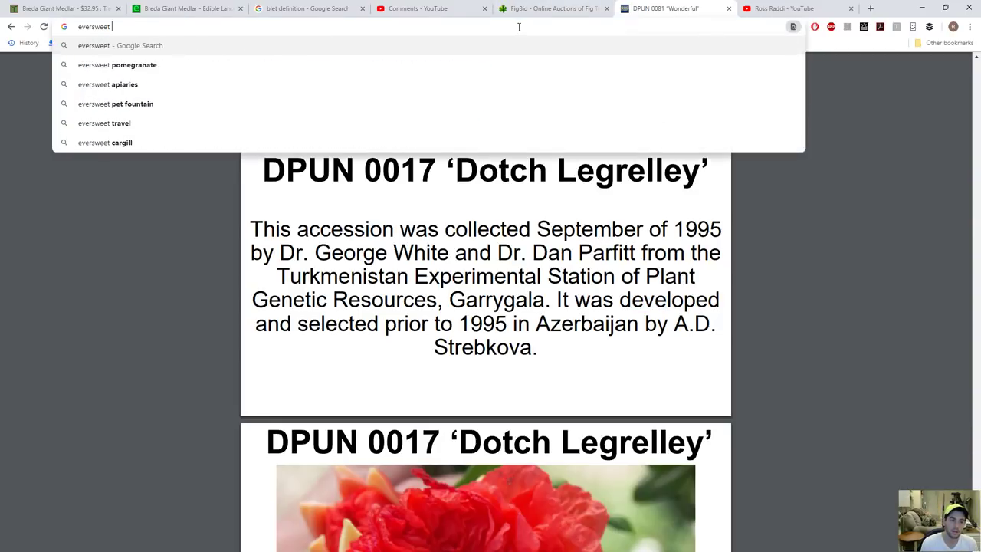
Search Google for 'eversweet pomegranate' and choose the Raintree Nursery result.
{"action": "left_click", "coordinate": [116, 64]}
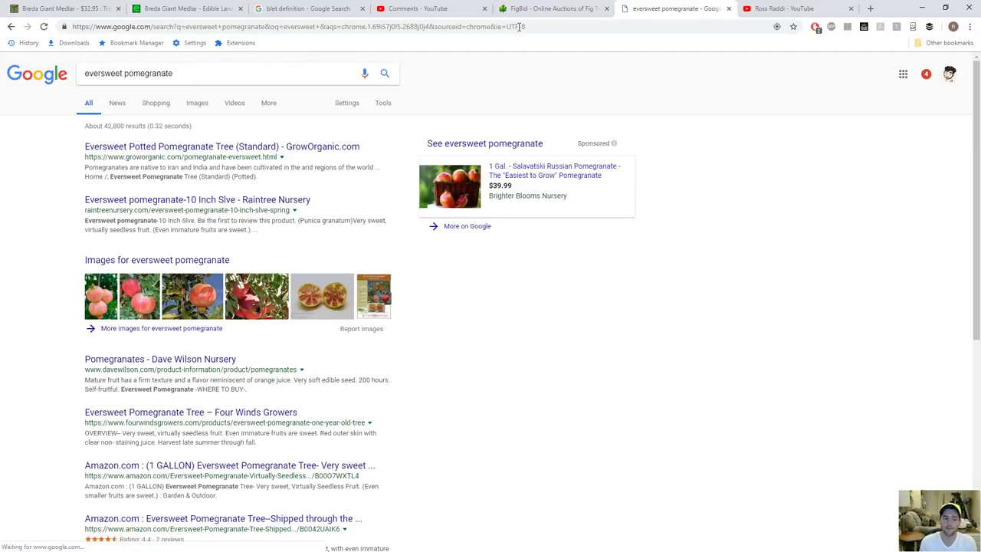
{"action": "scroll", "scroll_direction": "down", "scroll_amount": 3}
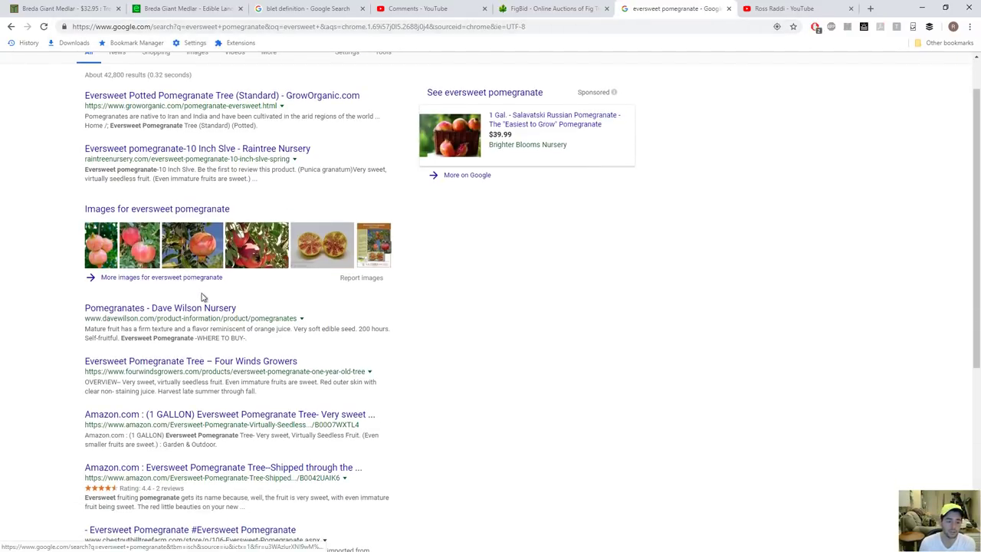
{"action": "scroll", "scroll_direction": "down", "scroll_amount": 3}
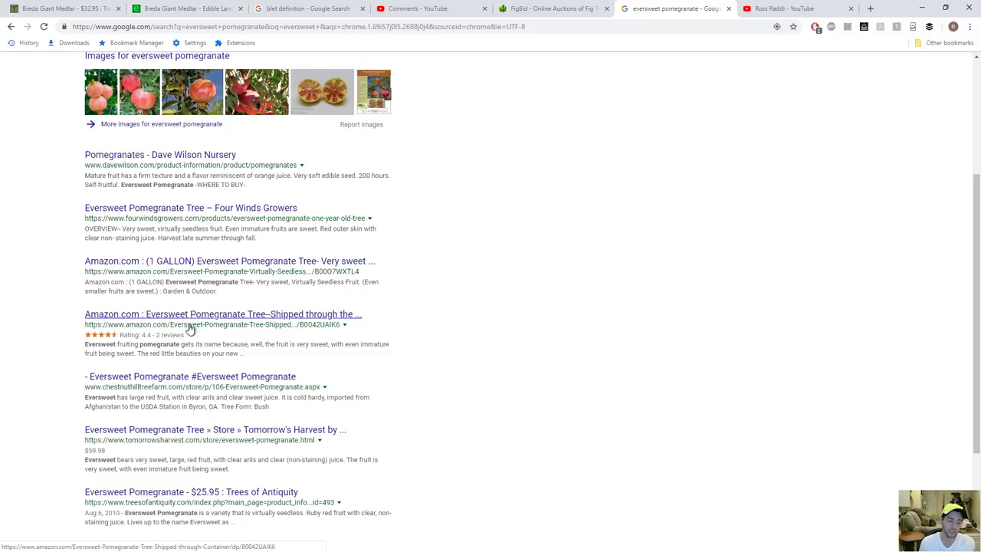
{"action": "scroll", "scroll_direction": "up", "scroll_amount": 3}
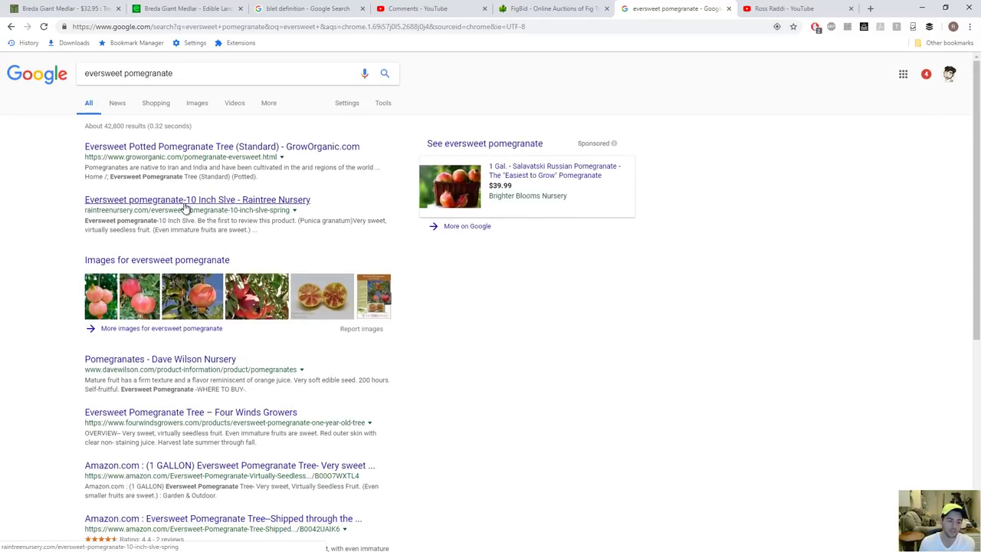
{"action": "left_click", "coordinate": [196, 199]}
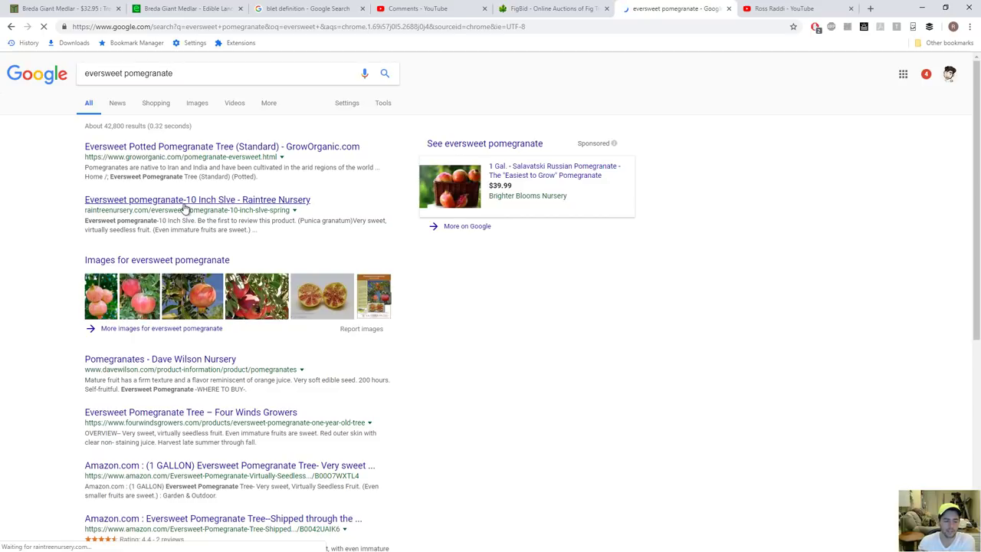
View Raintree's Eversweet Pomegranate 10 Inch Sleeve page at $24.50, then return to the YouTube channel.
{"action": "left_click", "coordinate": [196, 200]}
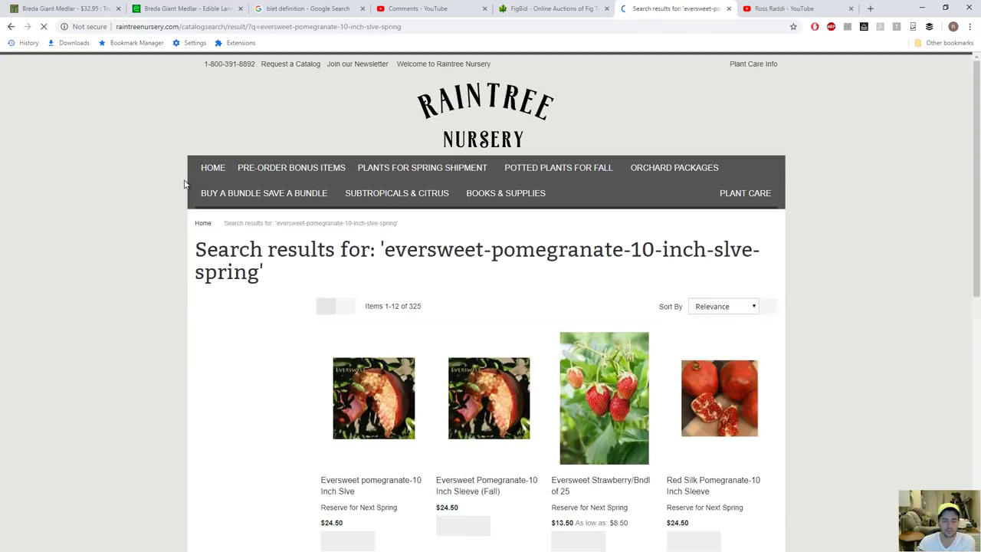
{"action": "scroll", "scroll_direction": "down", "scroll_amount": 3}
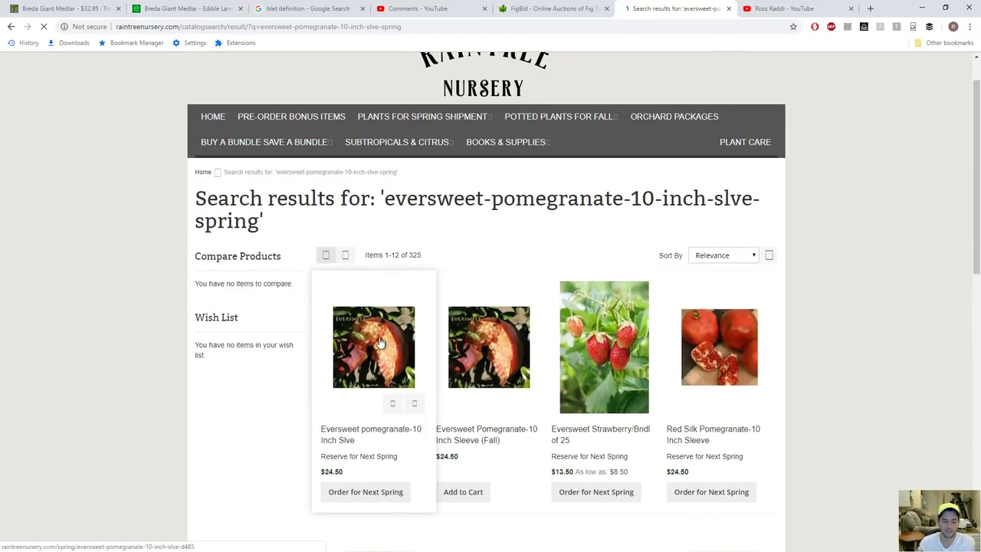
{"action": "left_click", "coordinate": [374, 346]}
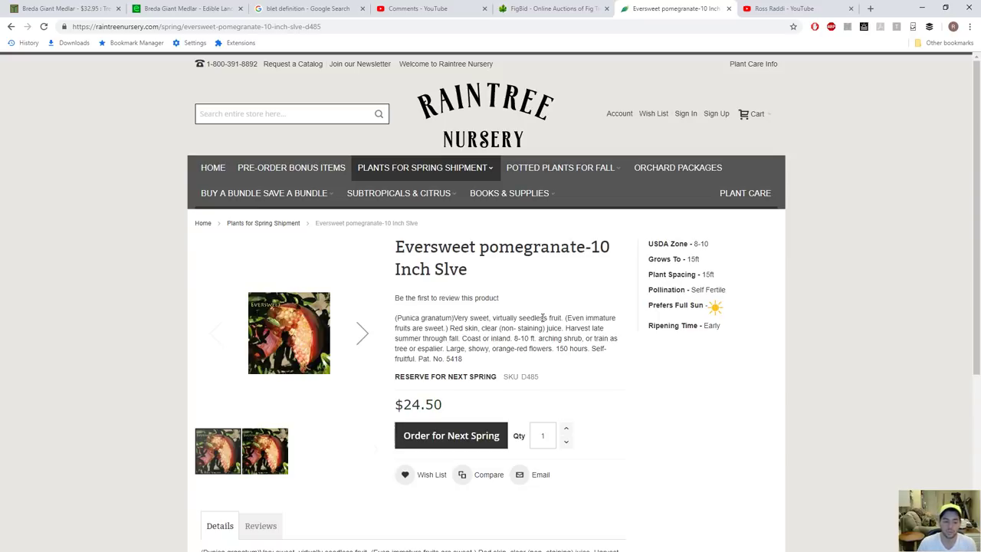
{"action": "mouse_move", "coordinate": [285, 360]}
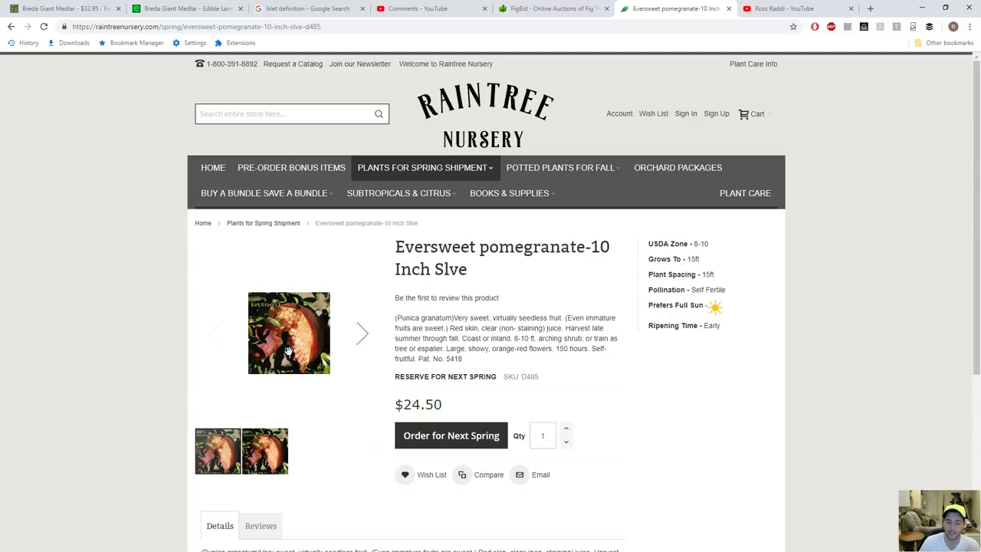
{"action": "left_click", "coordinate": [289, 333]}
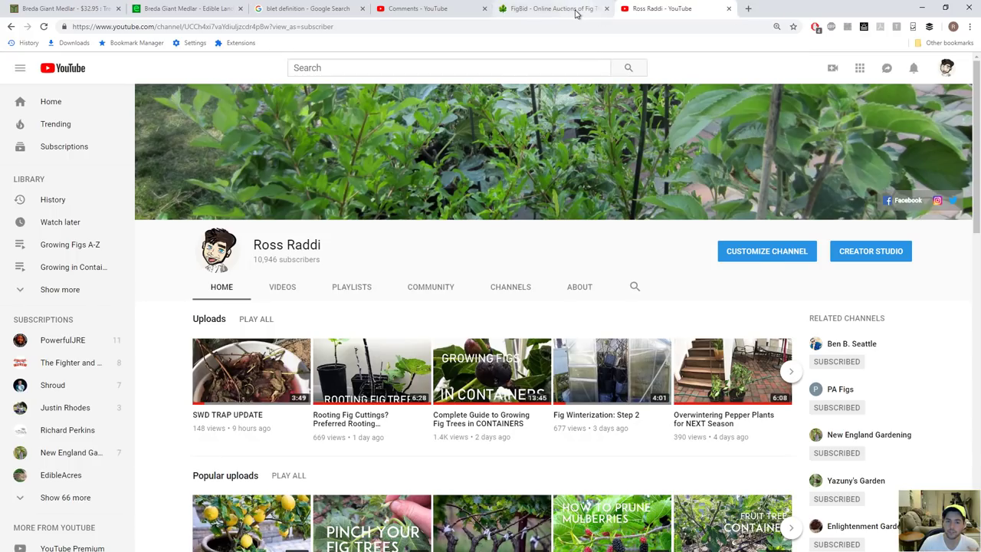
Glance at the figBid auctions, then bring up the YouTube comments management page.
{"action": "left_click", "coordinate": [552, 10]}
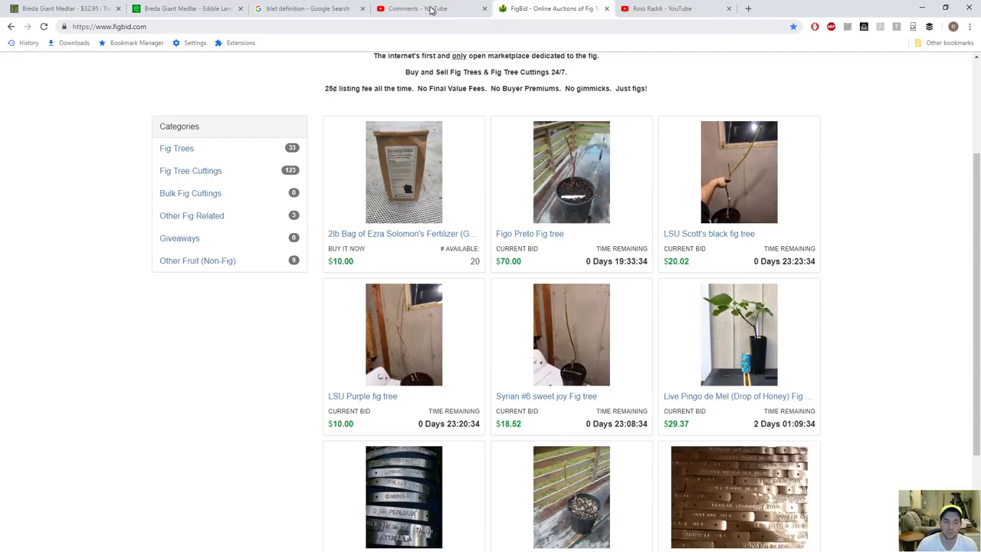
{"action": "left_click", "coordinate": [432, 9]}
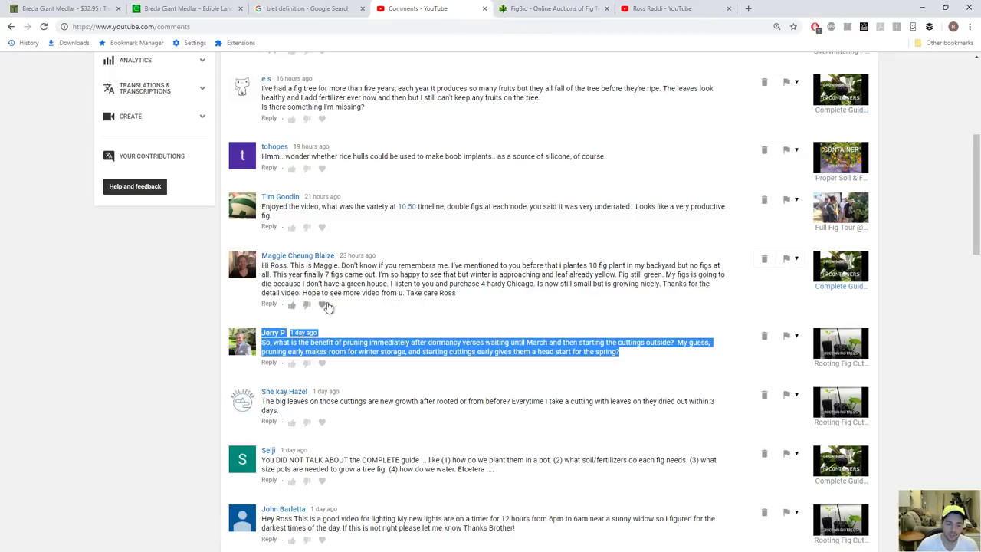
{"action": "left_click", "coordinate": [356, 334]}
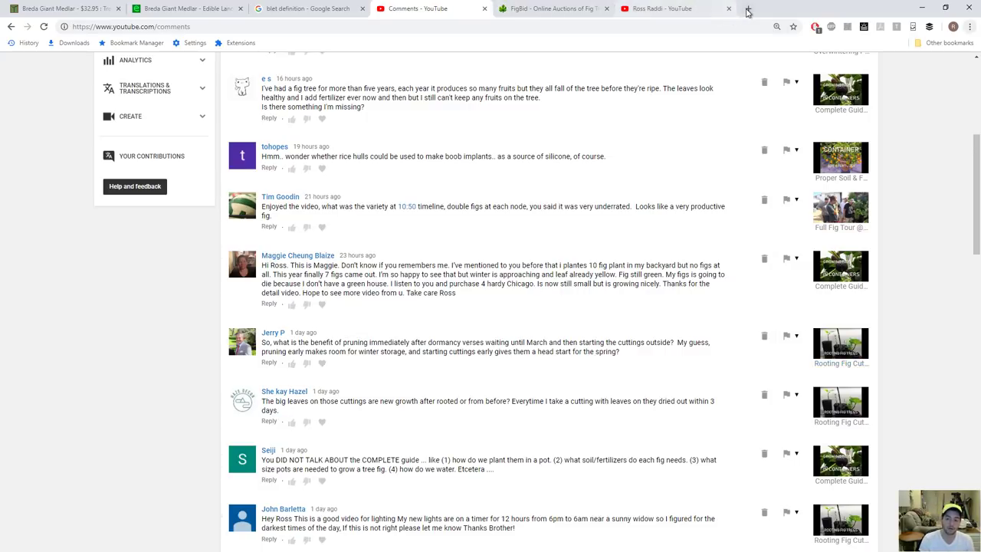
{"action": "mouse_move", "coordinate": [748, 10]}
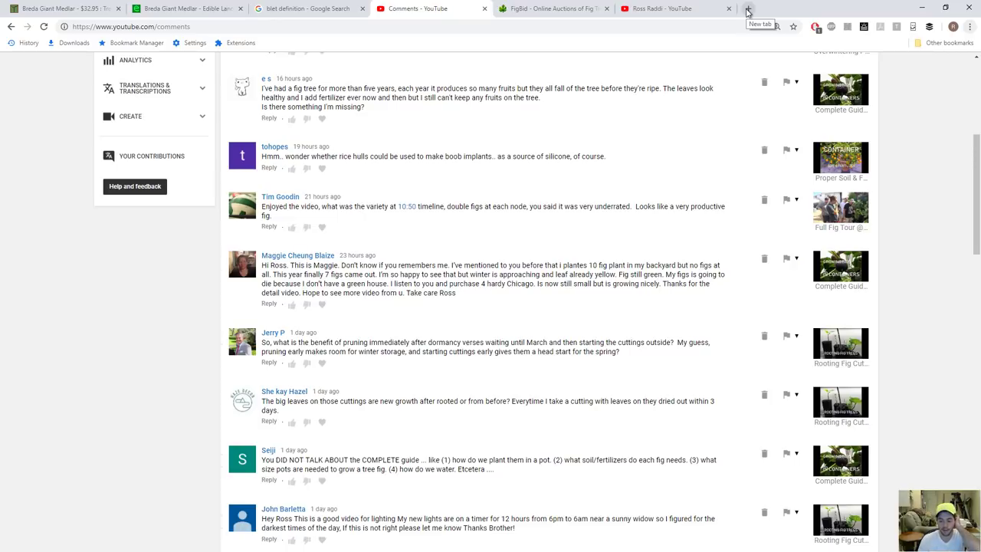